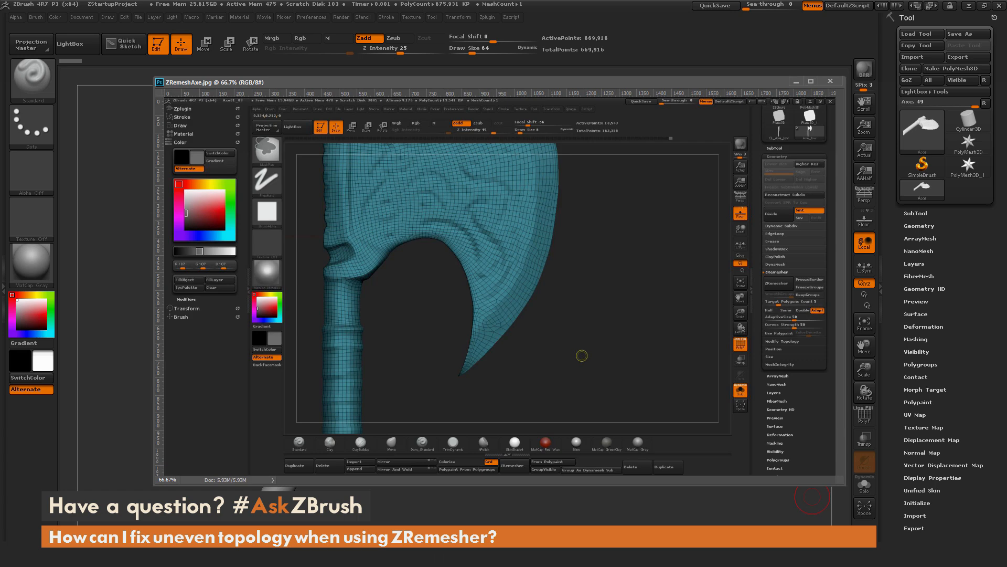
{"action": "mouse_move", "coordinate": [314, 296]}
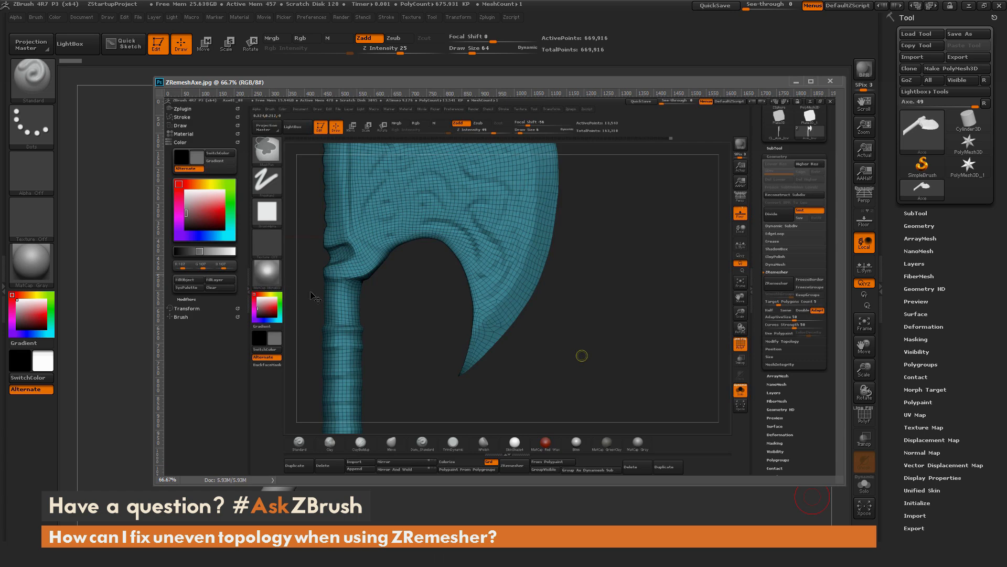
{"action": "mouse_move", "coordinate": [539, 142]}
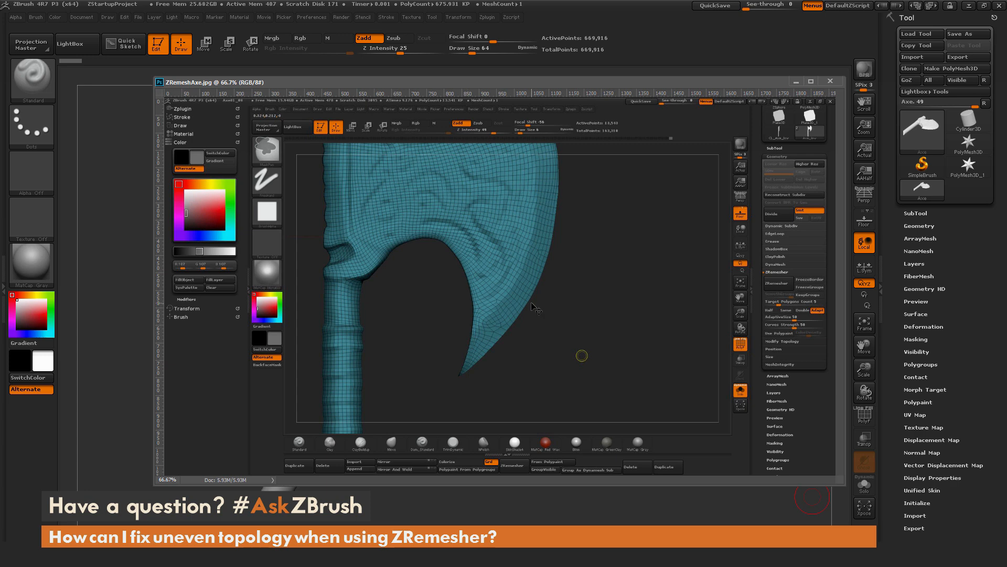
{"action": "mouse_move", "coordinate": [482, 367]}
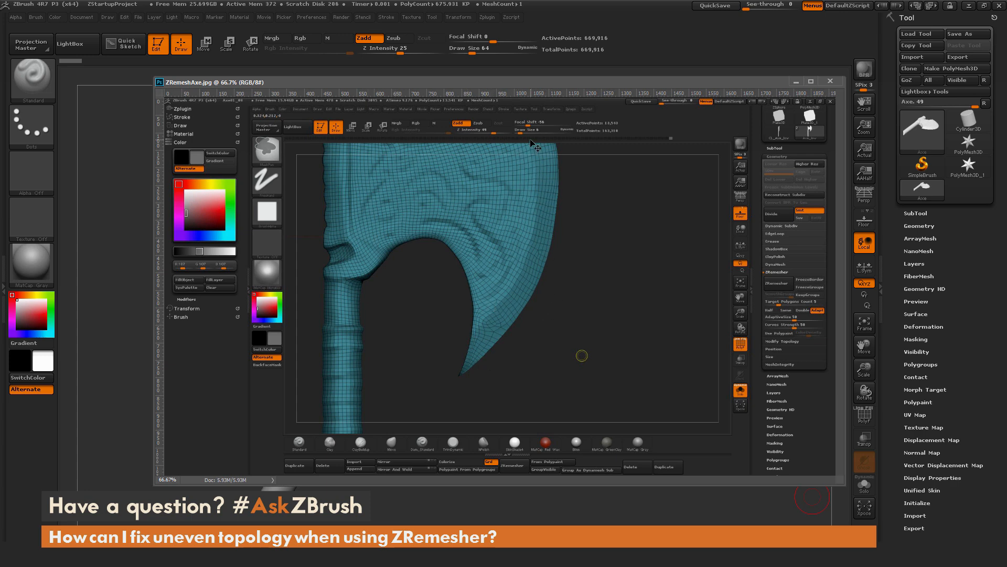
{"action": "mouse_move", "coordinate": [536, 145]}
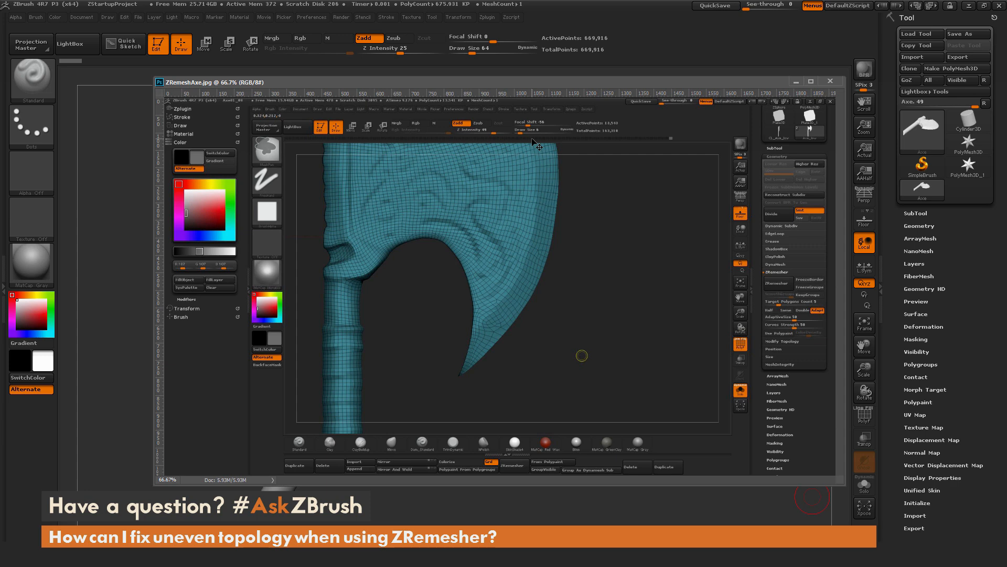
{"action": "mouse_move", "coordinate": [491, 324]}
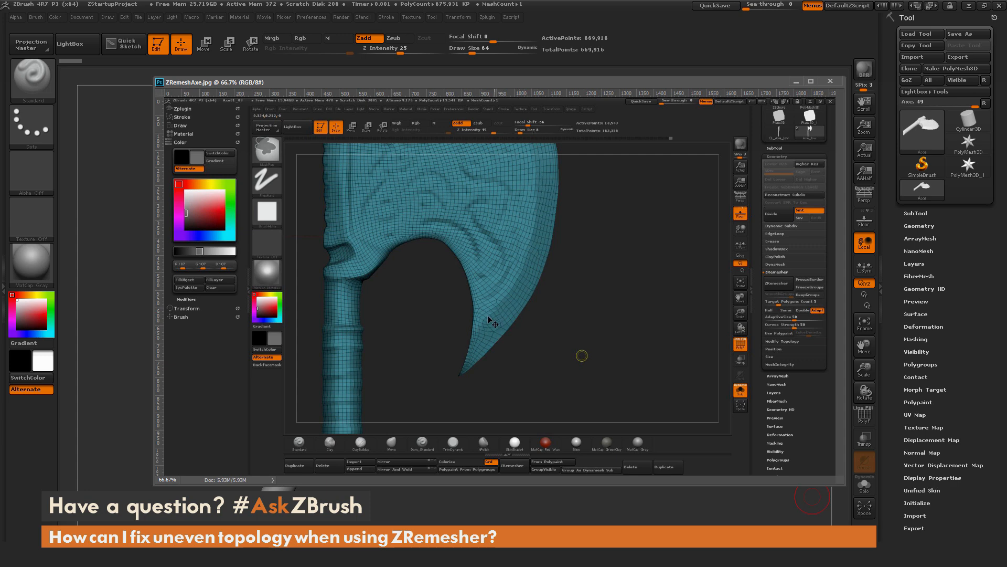
{"action": "mouse_move", "coordinate": [480, 333]}
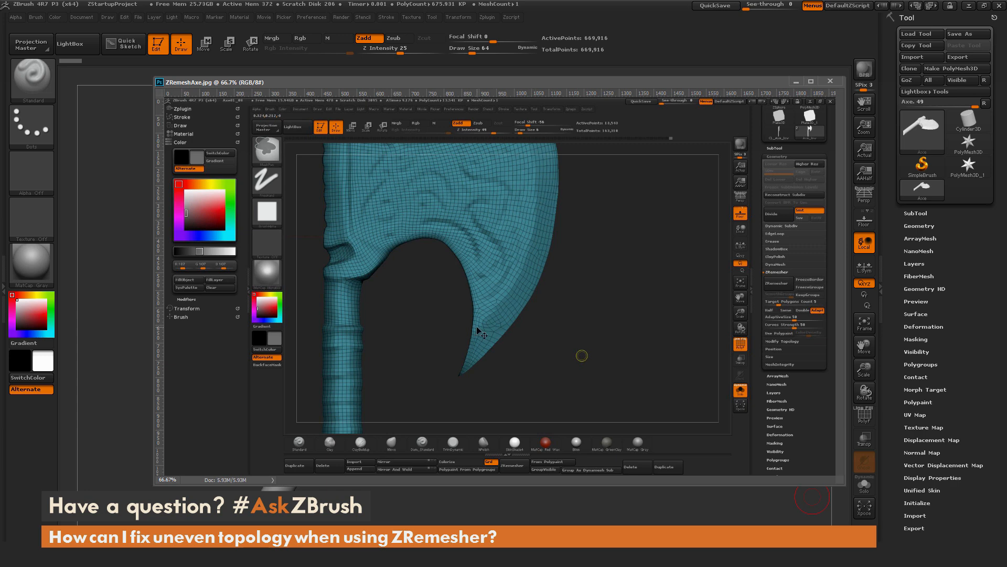
{"action": "mouse_move", "coordinate": [351, 293]}
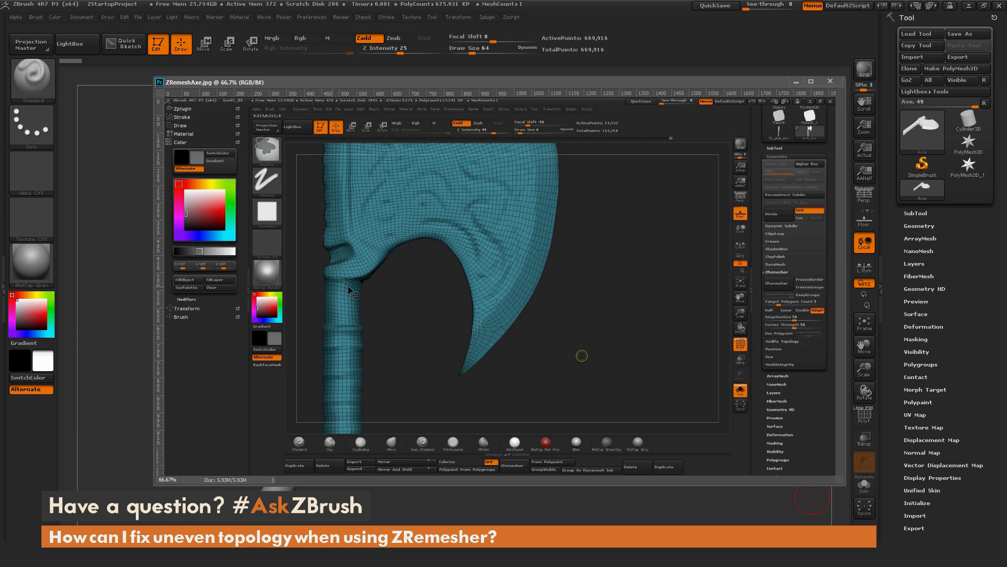
{"action": "mouse_move", "coordinate": [375, 231]}
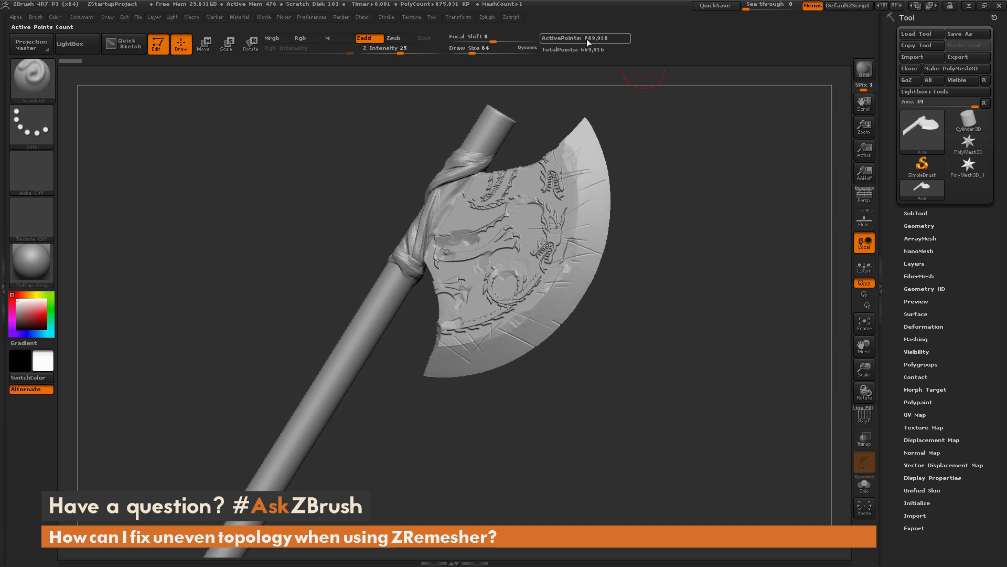
{"action": "mouse_move", "coordinate": [585, 38]}
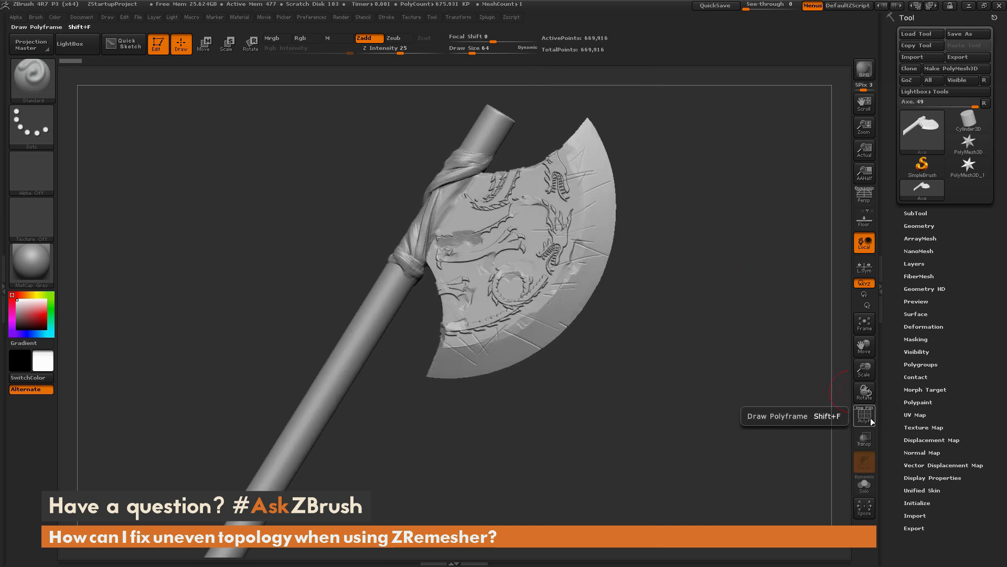
Show the polyframe and orbit the axe to review its current dense mesh
{"action": "left_click", "coordinate": [864, 416]}
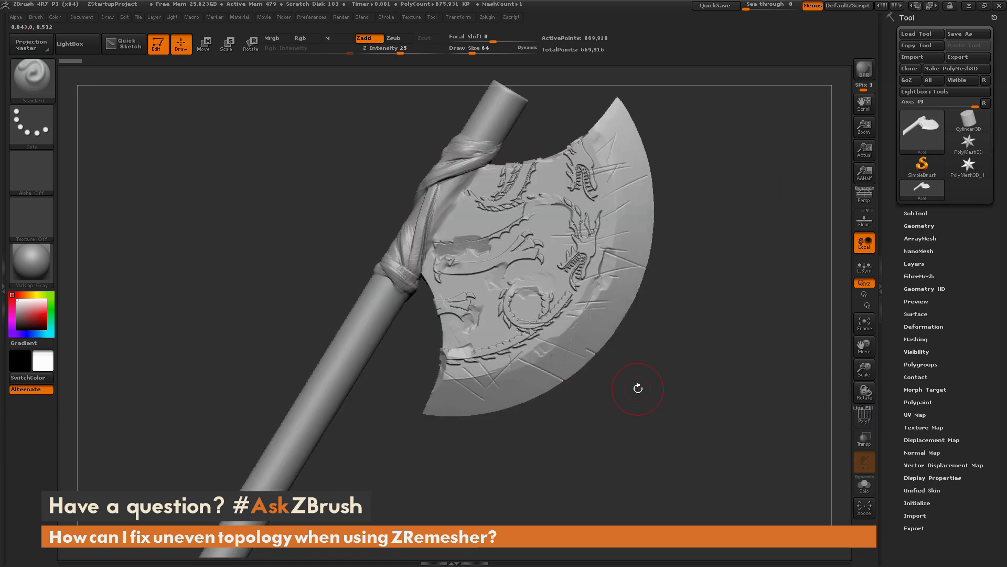
{"action": "left_click_drag", "start_coordinate": [637, 389], "coordinate": [679, 389]}
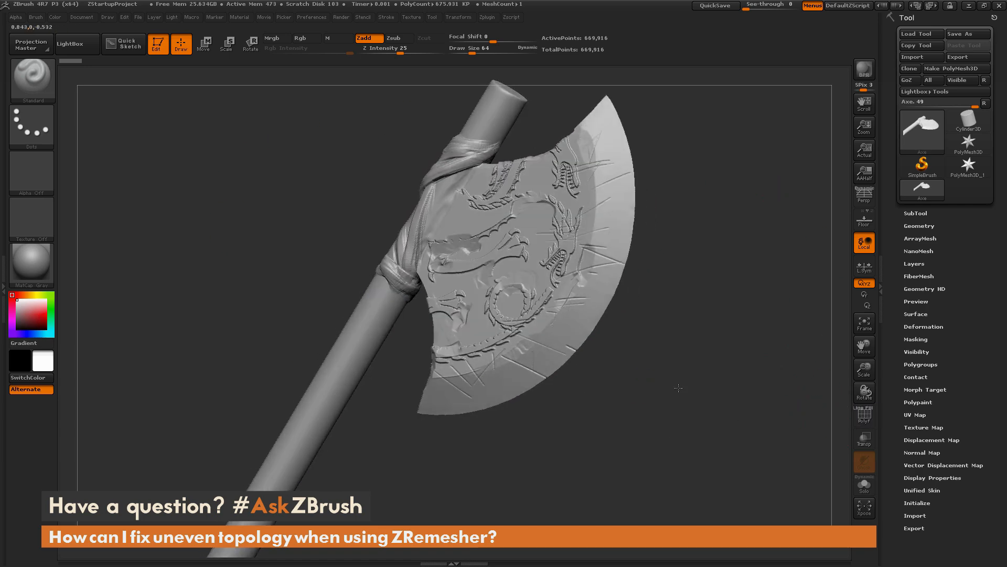
{"action": "left_click_drag", "start_coordinate": [678, 388], "coordinate": [688, 392]}
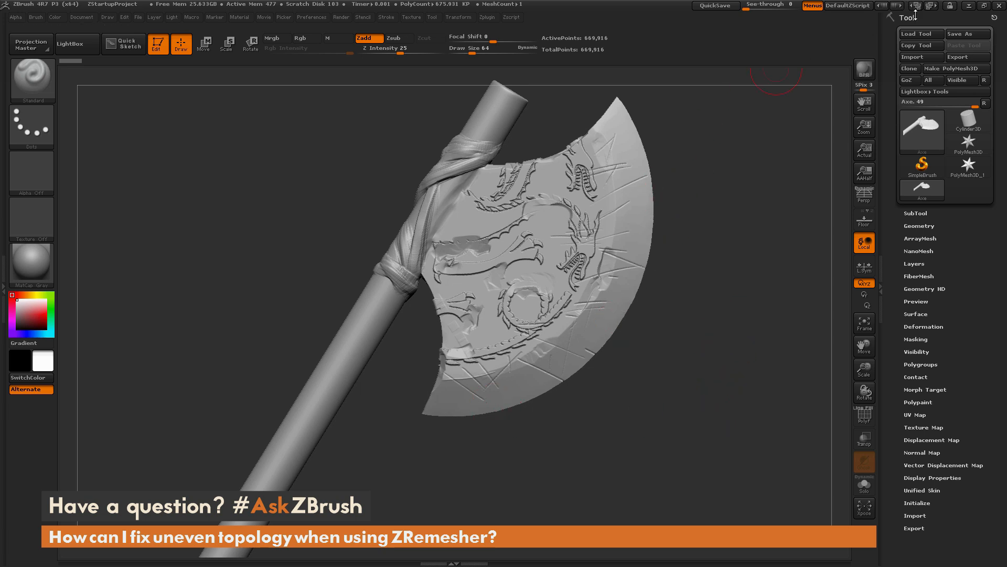
Run ZRemesher from Geometry with default settings, remeshing the axe to about 9,808 points
{"action": "left_click", "coordinate": [919, 225]}
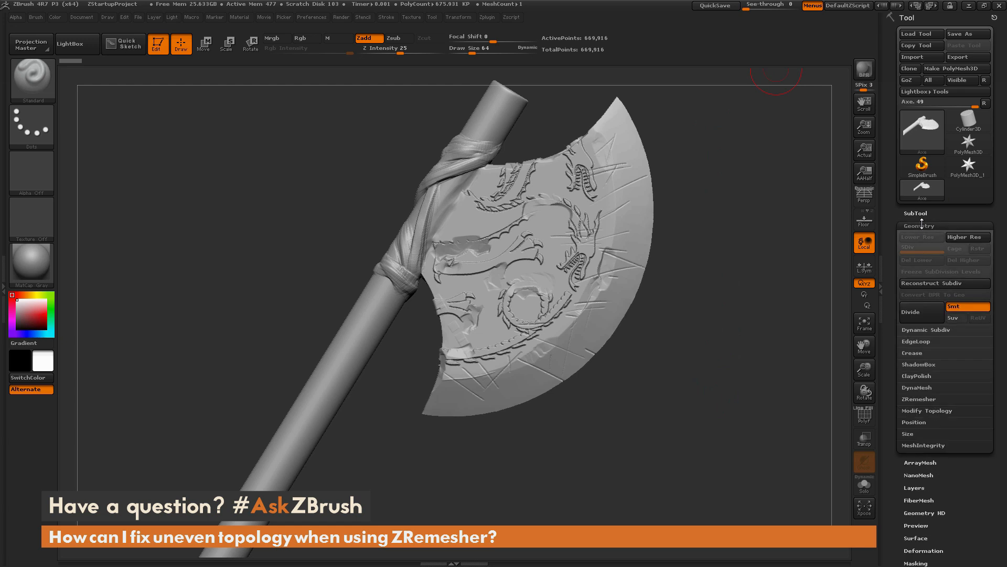
{"action": "left_click", "coordinate": [918, 399]}
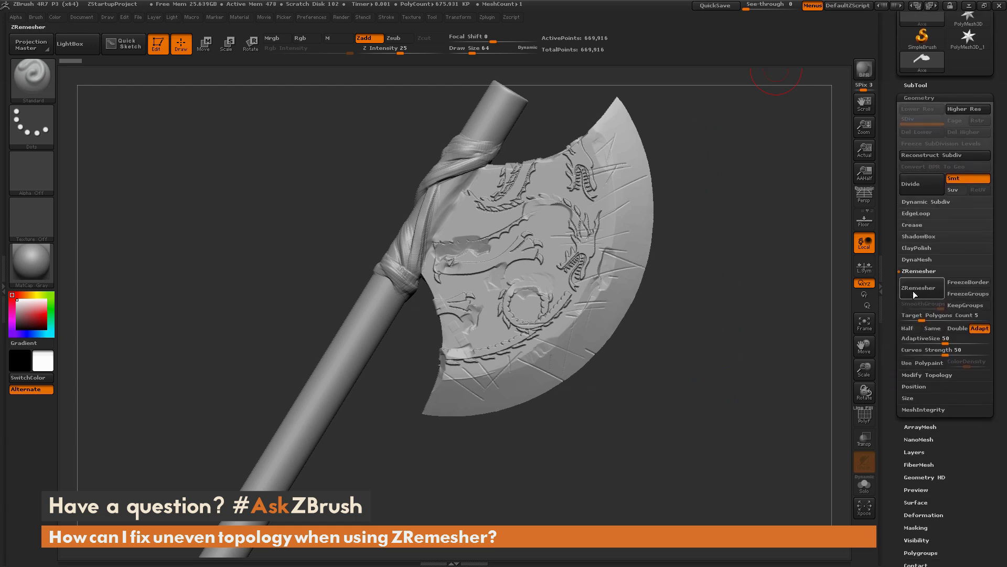
{"action": "mouse_move", "coordinate": [921, 287]}
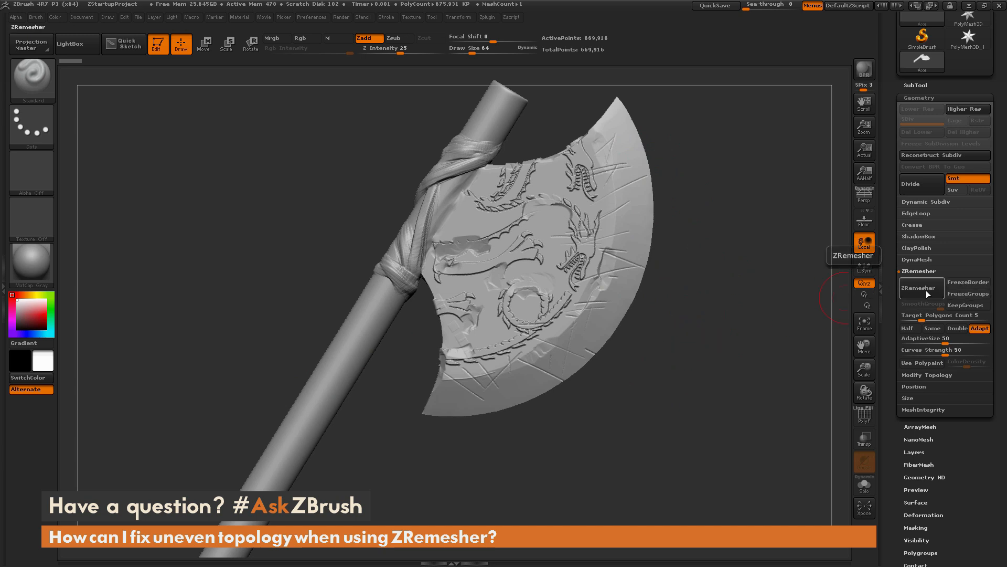
{"action": "left_click", "coordinate": [921, 288]}
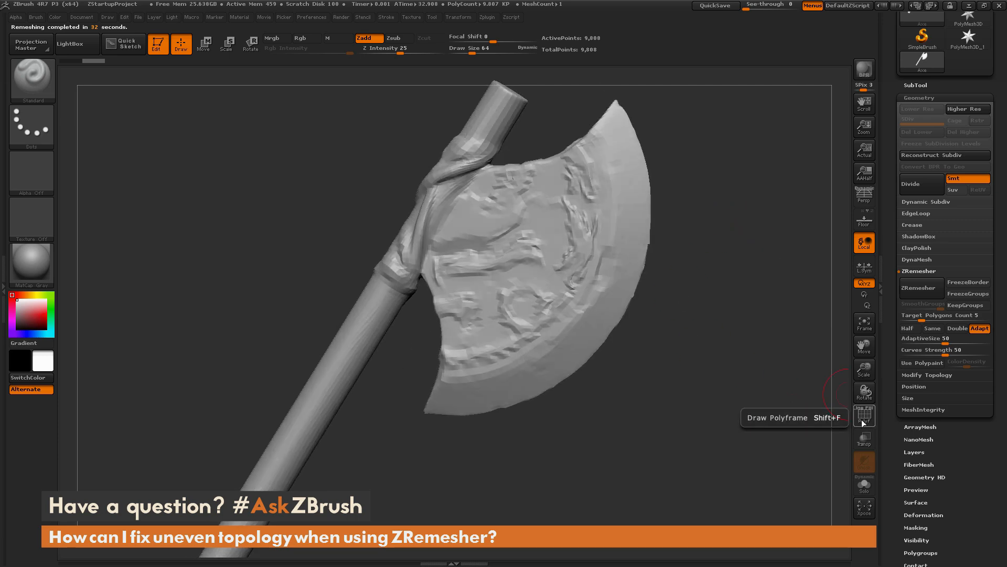
Show the polyframe on the remeshed axe and orbit to study its quad flow
{"action": "left_click", "coordinate": [864, 415]}
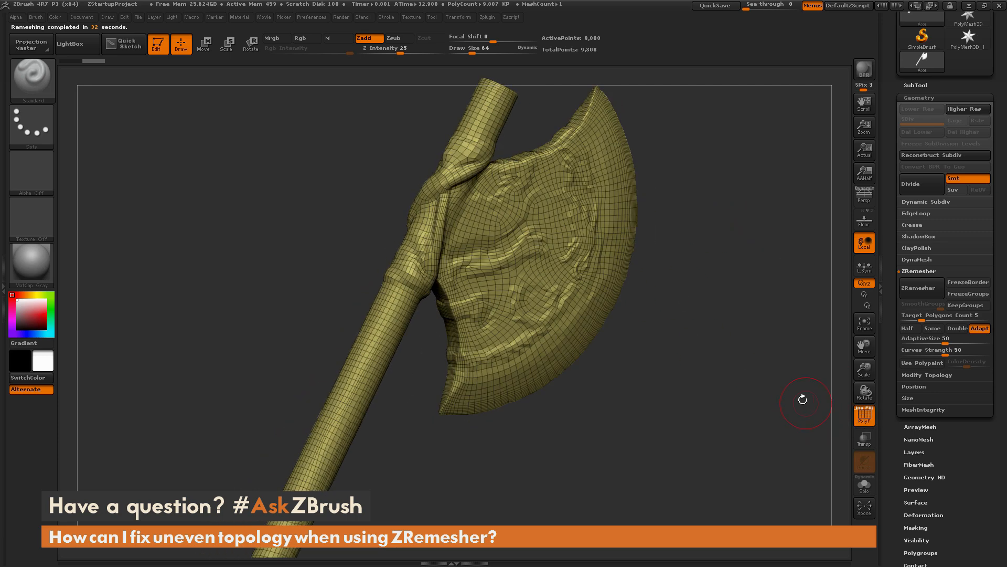
{"action": "left_click_drag", "start_coordinate": [803, 398], "coordinate": [747, 396]}
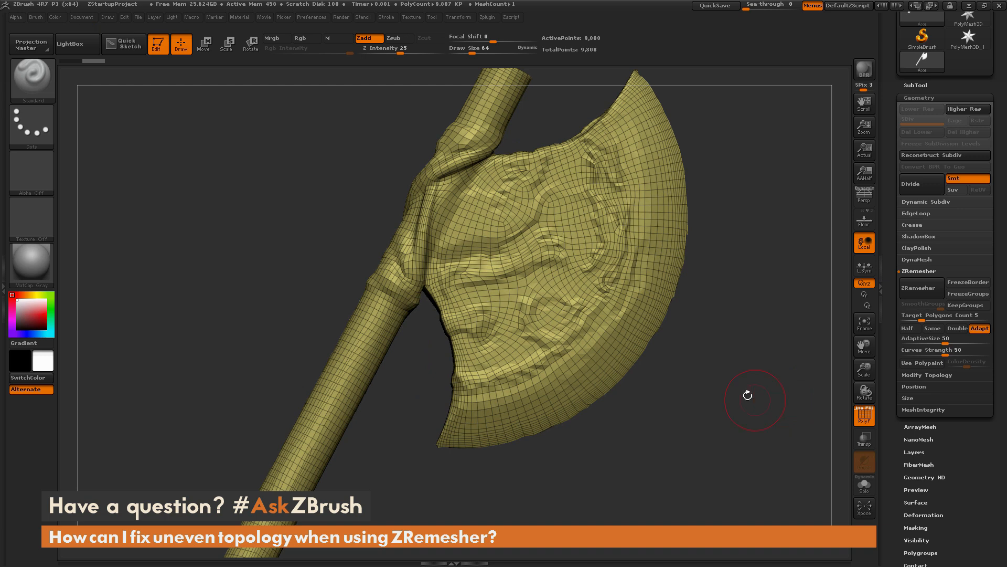
{"action": "mouse_move", "coordinate": [450, 412]}
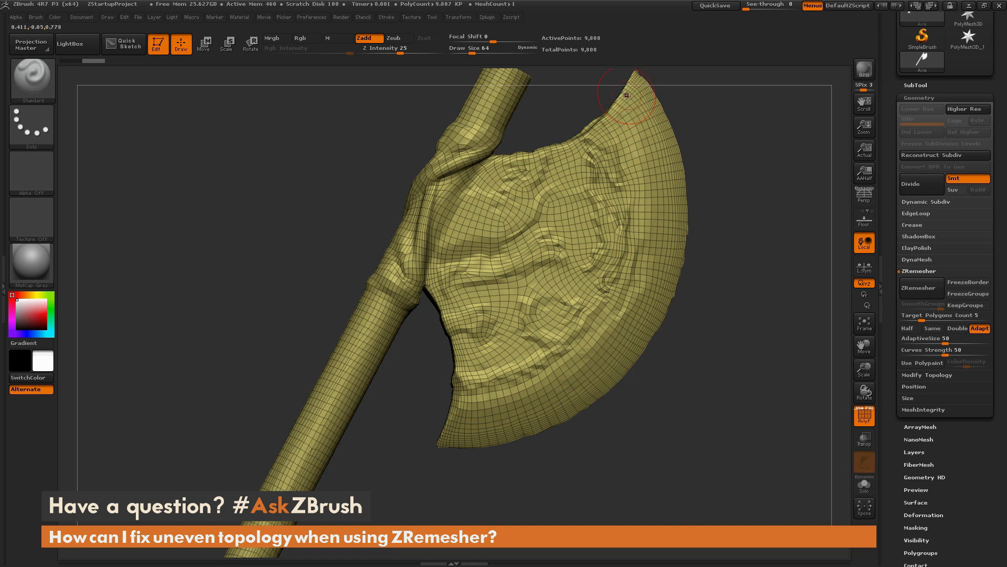
{"action": "mouse_move", "coordinate": [364, 290]}
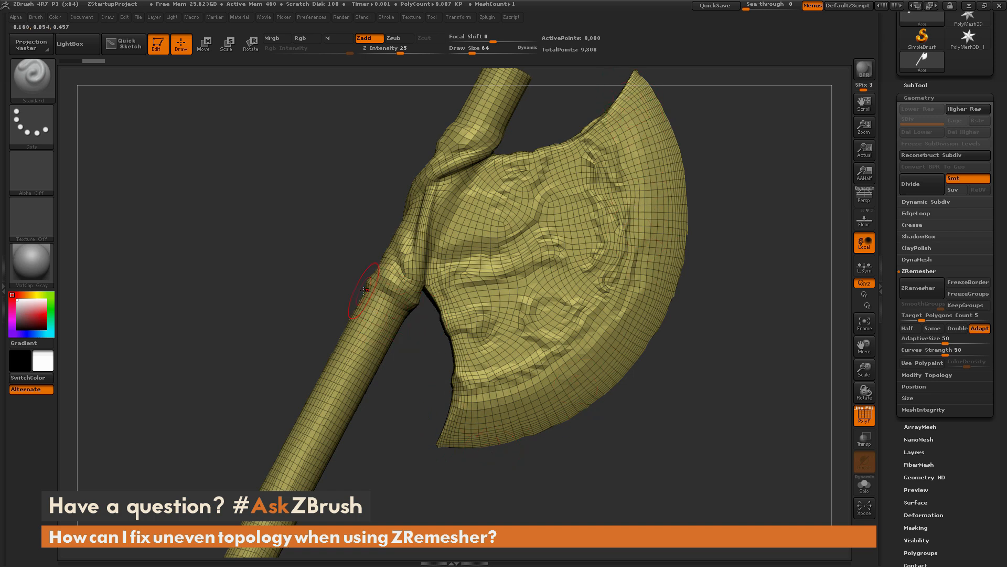
{"action": "mouse_move", "coordinate": [671, 386]}
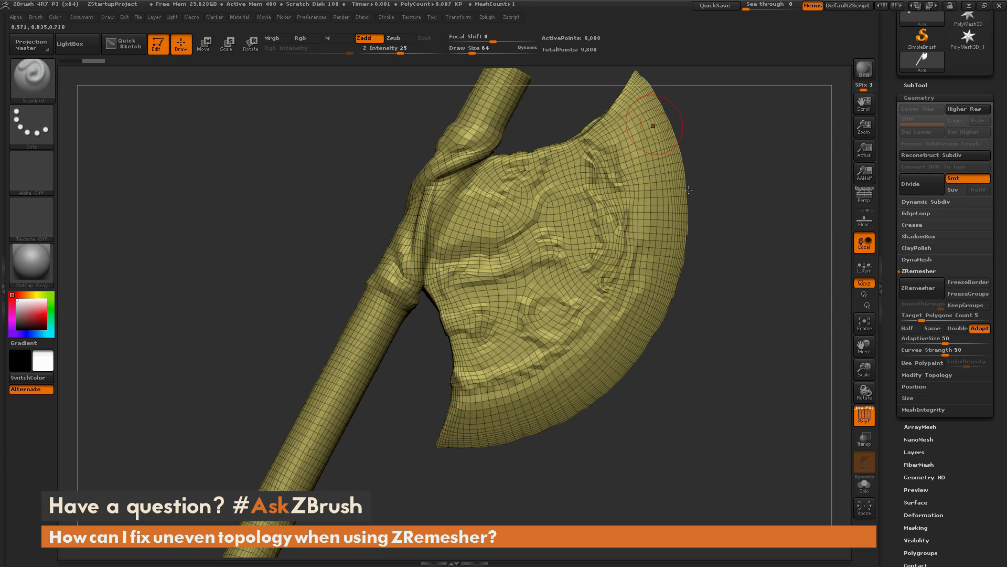
{"action": "mouse_move", "coordinate": [733, 397]}
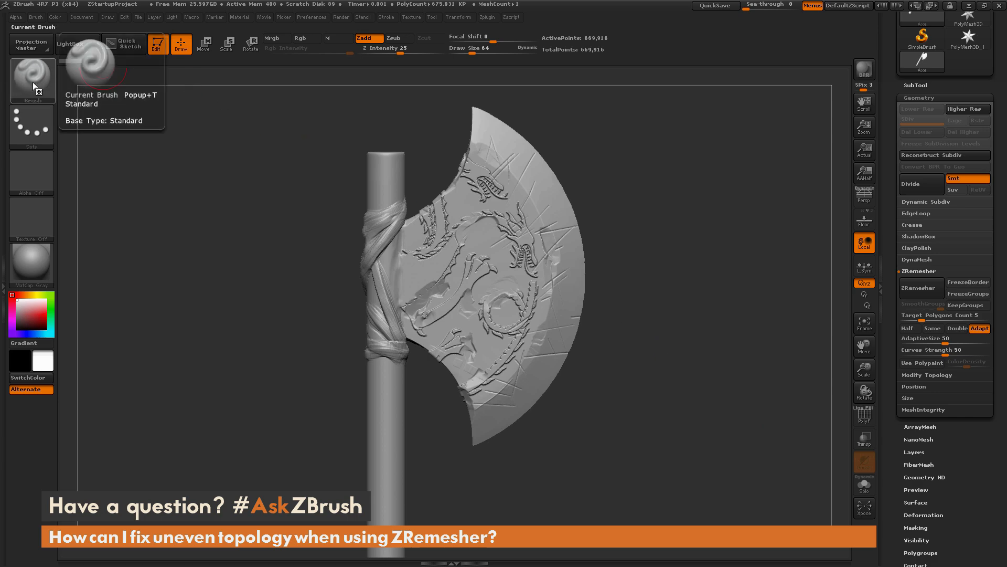
Select the ZRemesherGuides brush from the brush library filtered to Z
{"action": "left_click", "coordinate": [31, 77]}
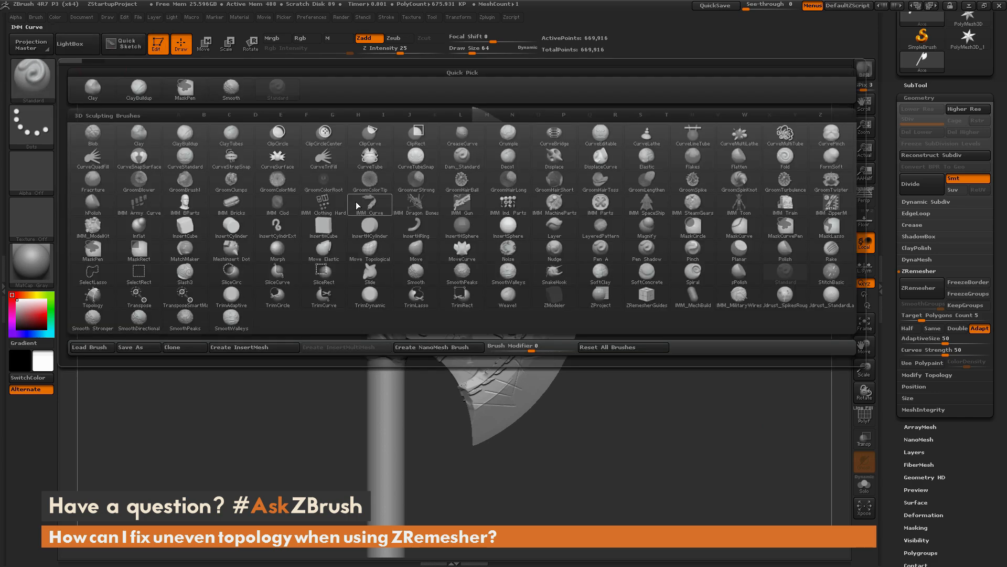
{"action": "left_click", "coordinate": [462, 228]}
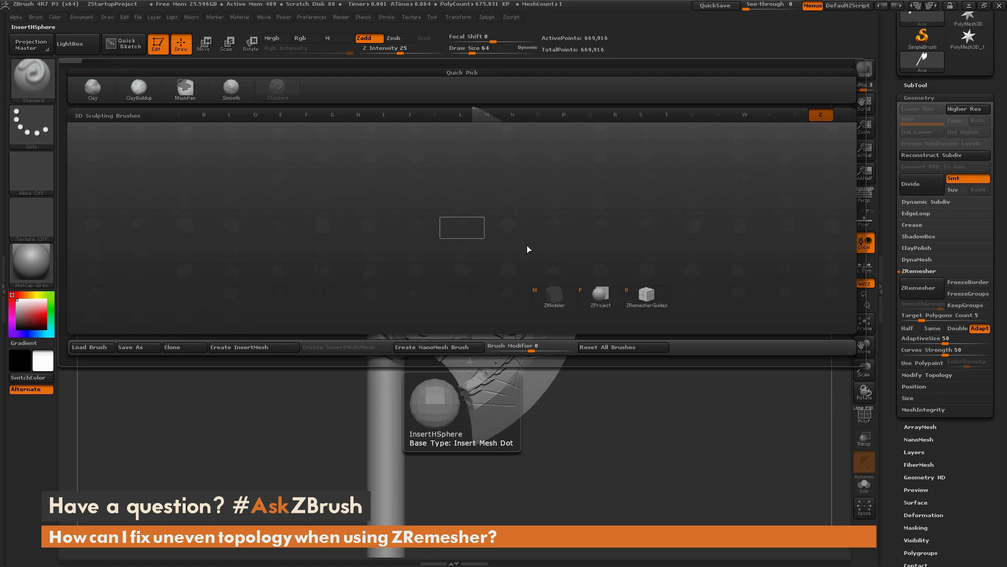
{"action": "left_click", "coordinate": [647, 294]}
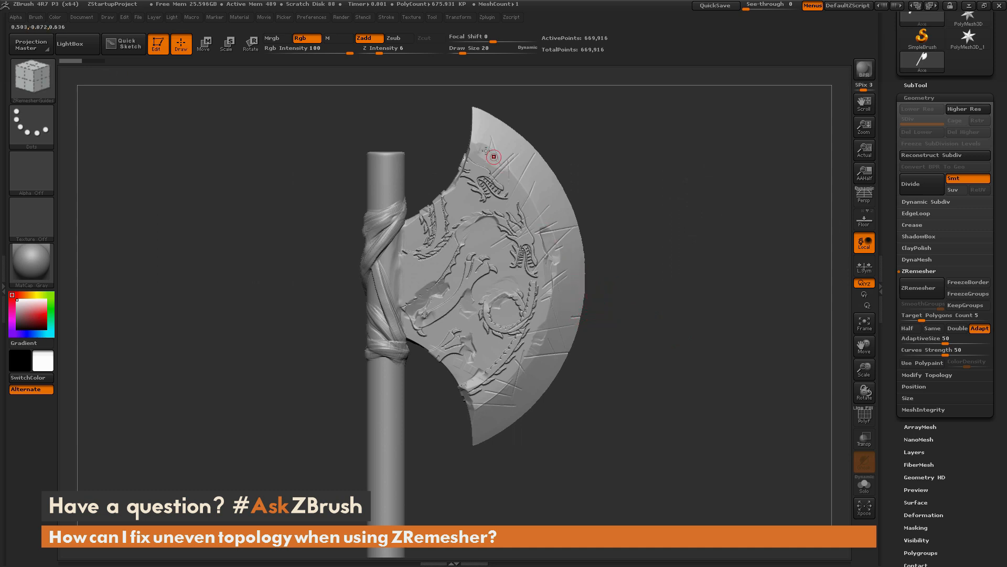
Draw a guide curve along the blade's cutting edge and check it from other angles
{"action": "left_click_drag", "start_coordinate": [469, 139], "coordinate": [508, 170]}
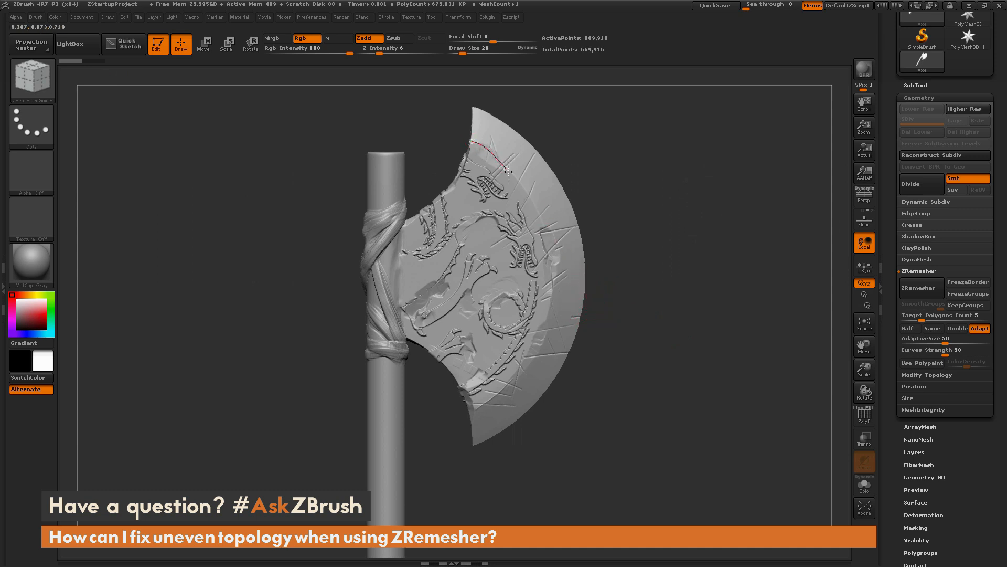
{"action": "left_click_drag", "start_coordinate": [507, 170], "coordinate": [541, 324]}
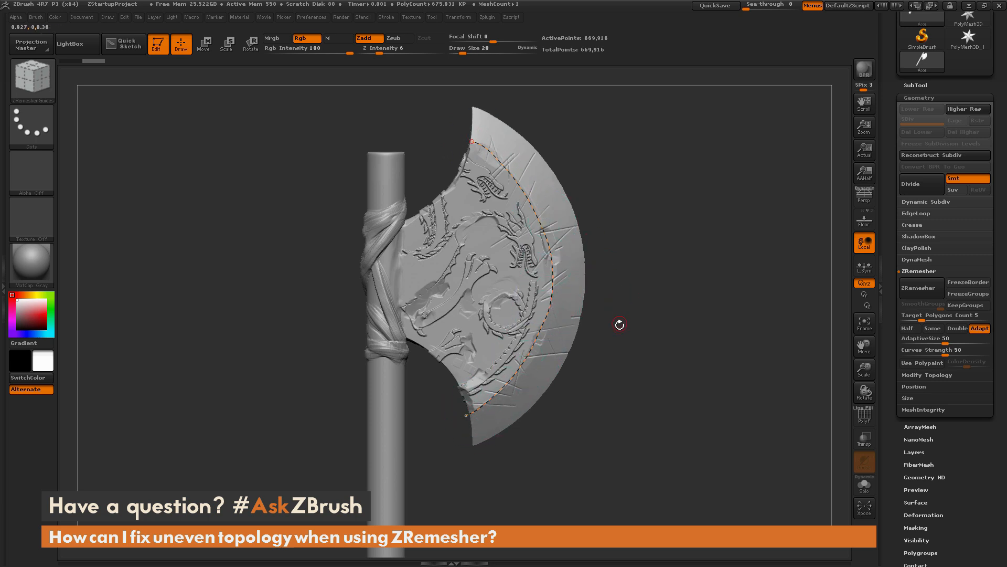
{"action": "left_click_drag", "start_coordinate": [619, 325], "coordinate": [693, 306]}
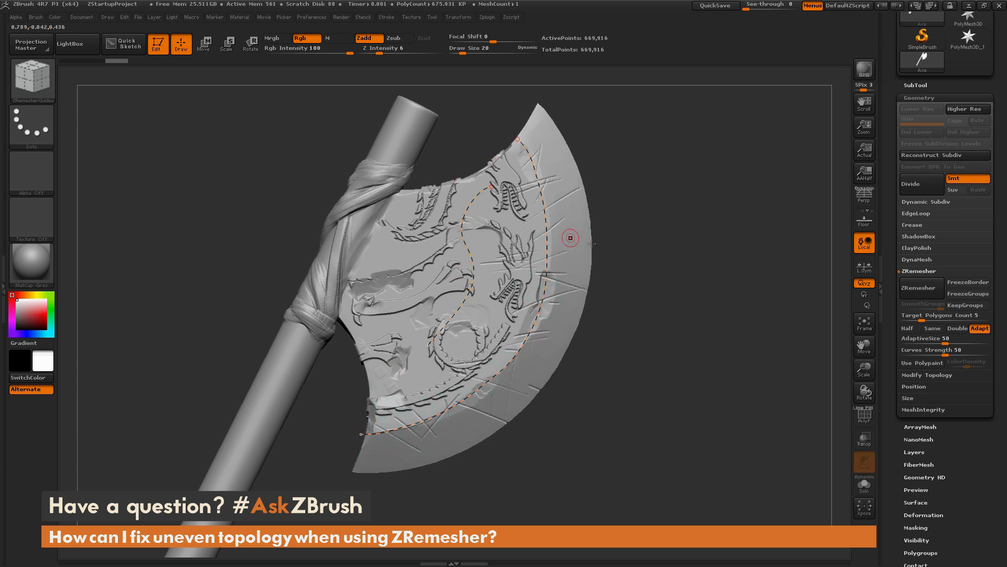
{"action": "left_click_drag", "start_coordinate": [569, 239], "coordinate": [724, 262]}
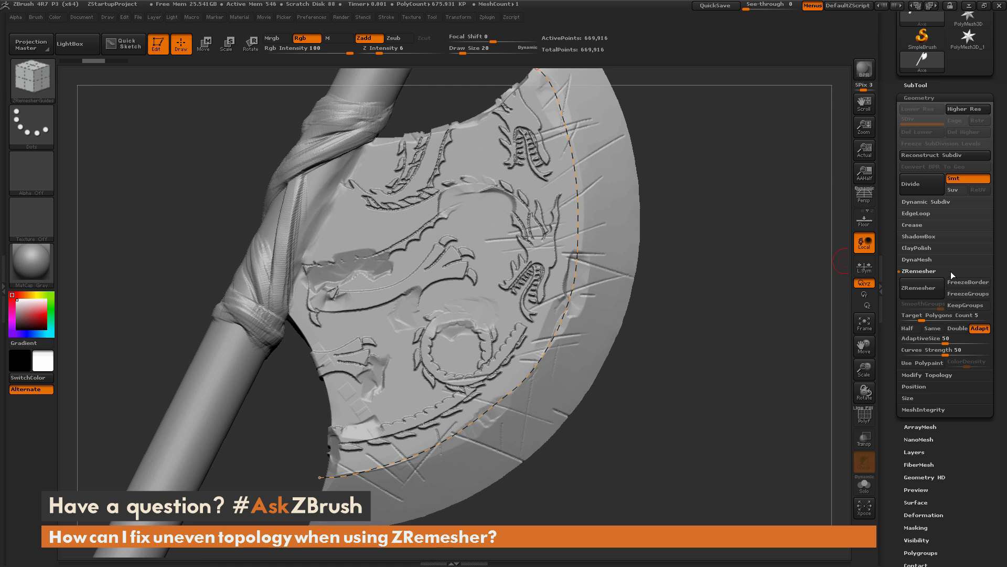
Raise ZRemesher's Curves Strength from 50 to 100
{"action": "left_click", "coordinate": [945, 350]}
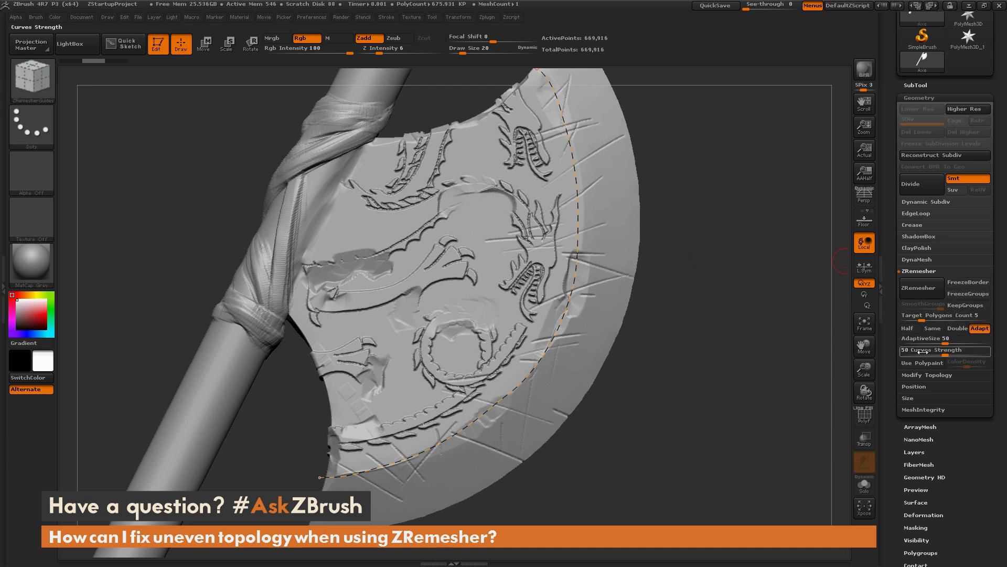
{"action": "mouse_move", "coordinate": [945, 350]}
{"action": "type", "text": "100"}
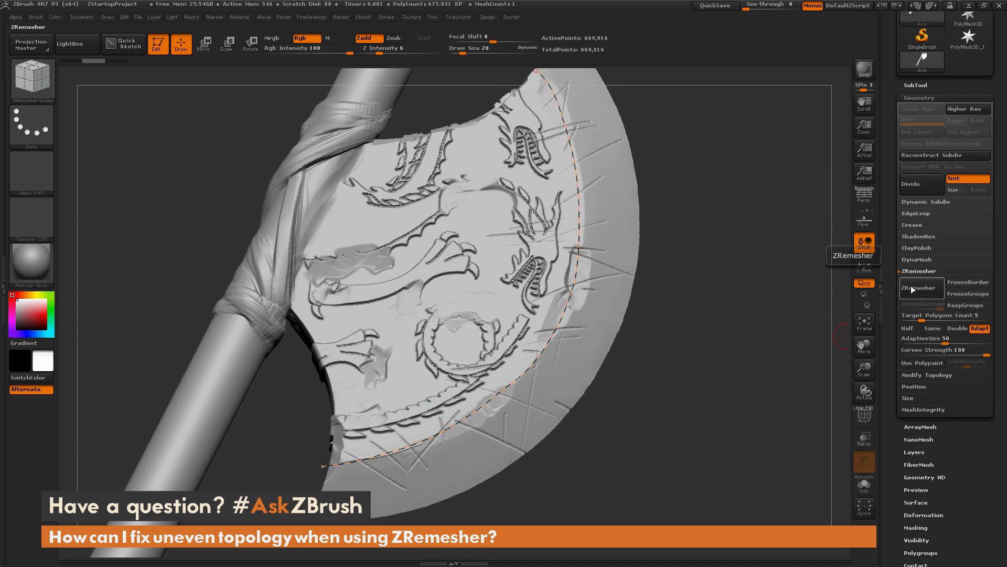
Remesh the axe following the guide curve and inspect the resulting quad wireframe
{"action": "left_click", "coordinate": [920, 288]}
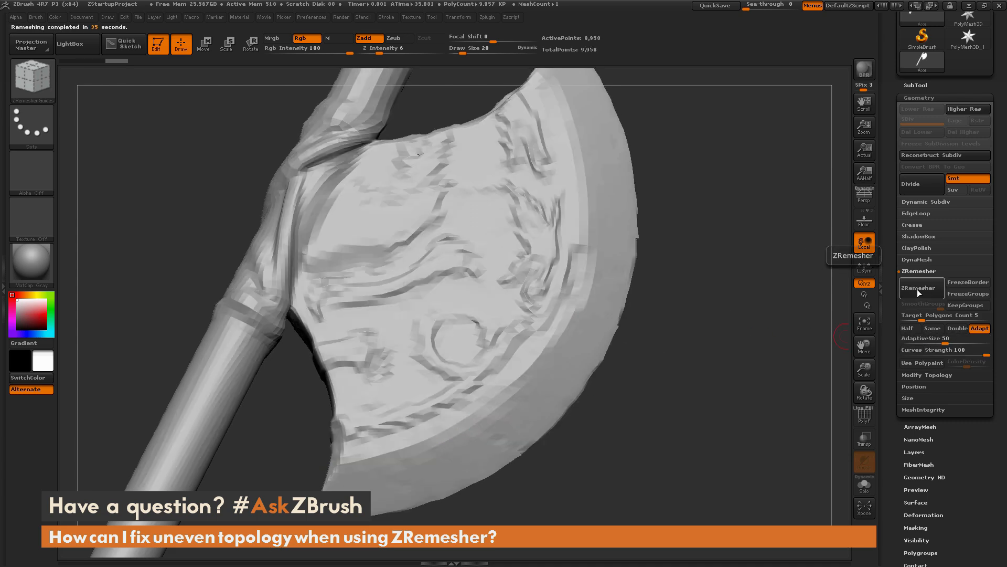
{"action": "left_click", "coordinate": [920, 288]}
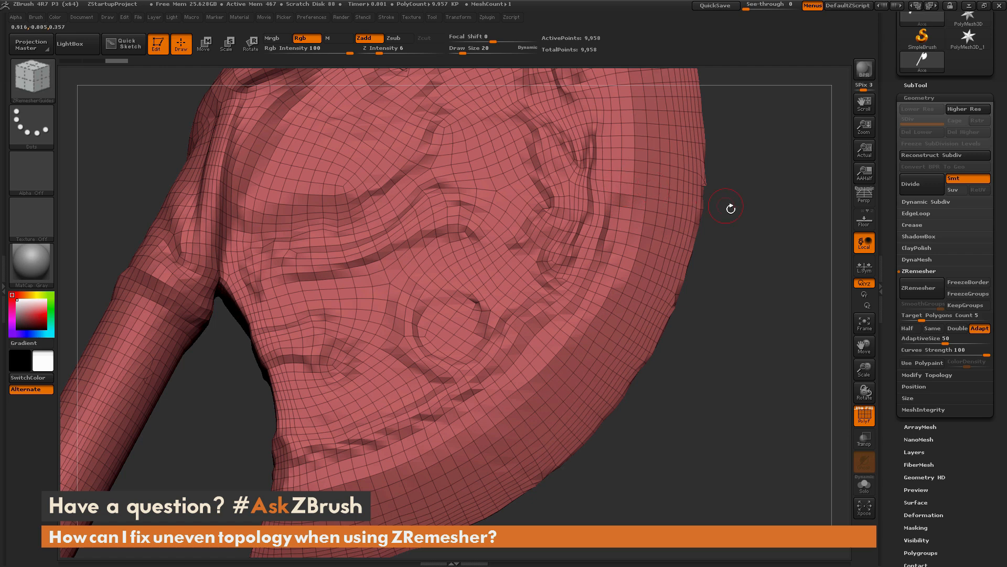
{"action": "left_click_drag", "start_coordinate": [726, 208], "coordinate": [700, 241]}
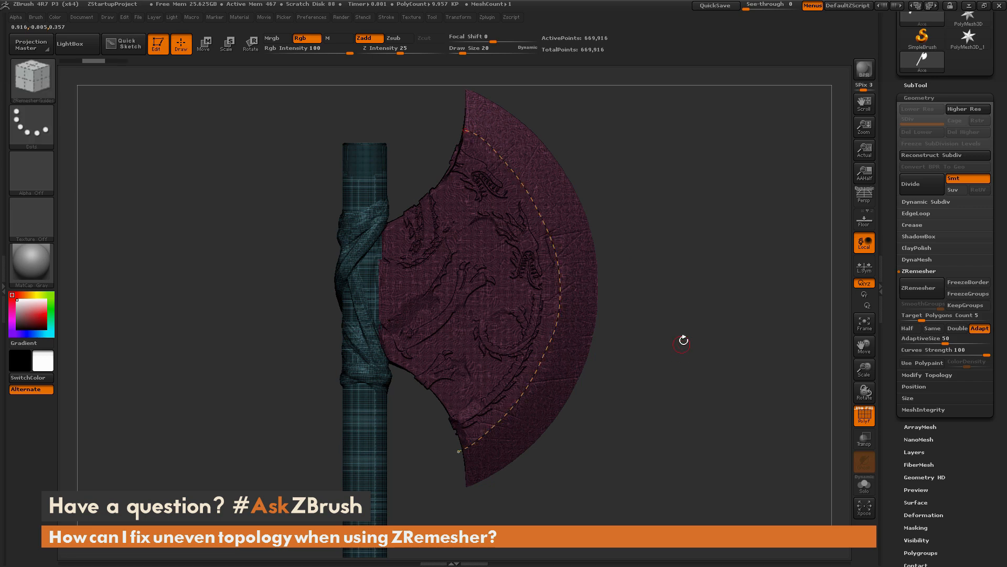
Hide the wireframe and lasso-mask the outer rim band of the blade with MaskLasso
{"action": "left_click", "coordinate": [920, 287]}
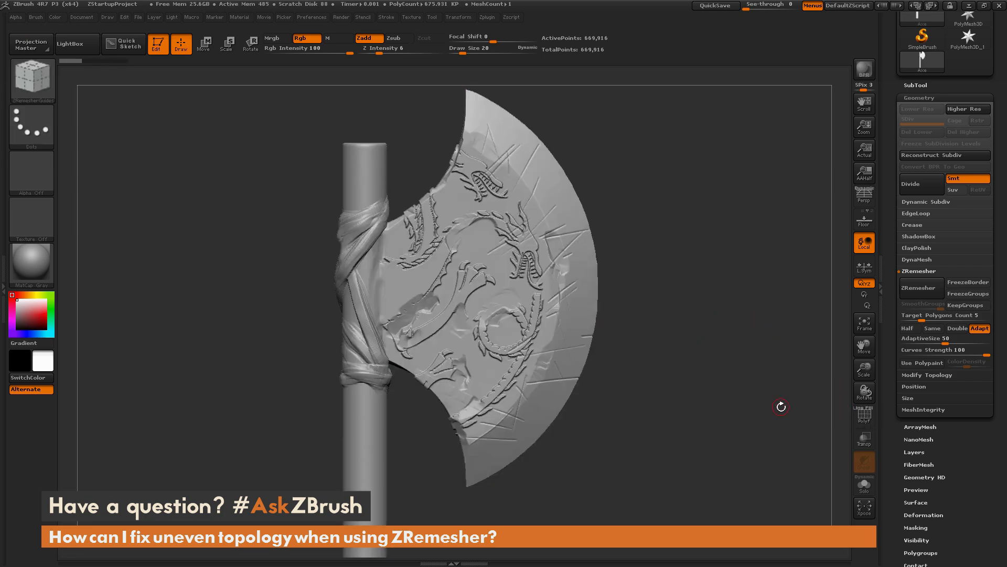
{"action": "mouse_move", "coordinate": [667, 317]}
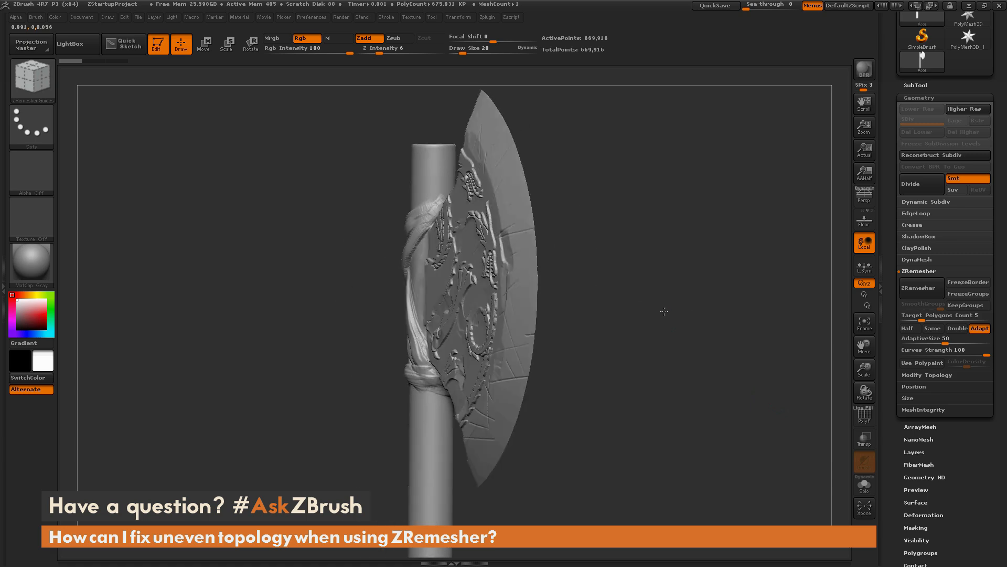
{"action": "left_click_drag", "start_coordinate": [663, 311], "coordinate": [688, 252]}
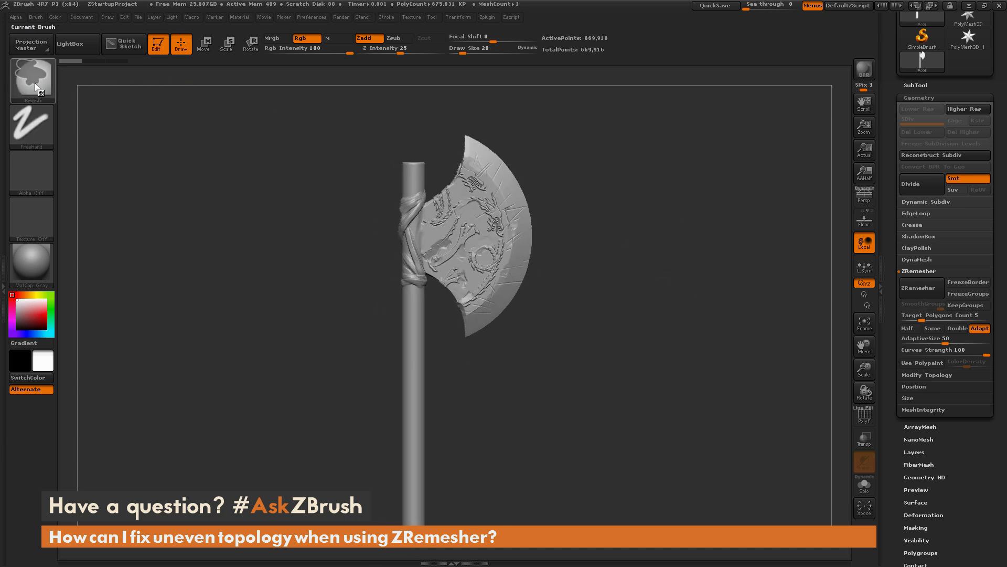
{"action": "left_click", "coordinate": [33, 79]}
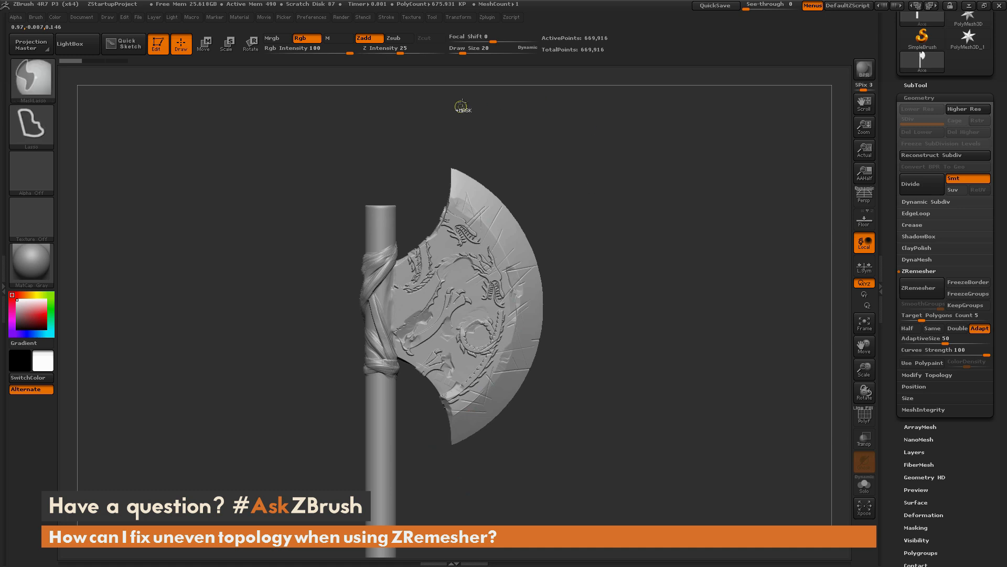
{"action": "left_click_drag", "start_coordinate": [462, 107], "coordinate": [505, 253]}
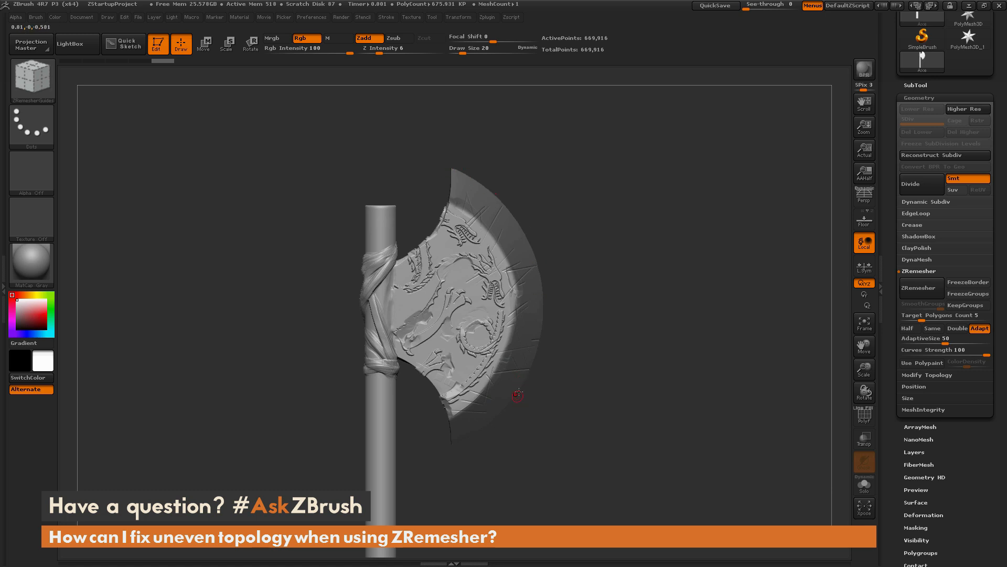
Insert an edge loop on the masked rim border and show the resulting polygroups
{"action": "left_click_drag", "start_coordinate": [517, 392], "coordinate": [655, 349]}
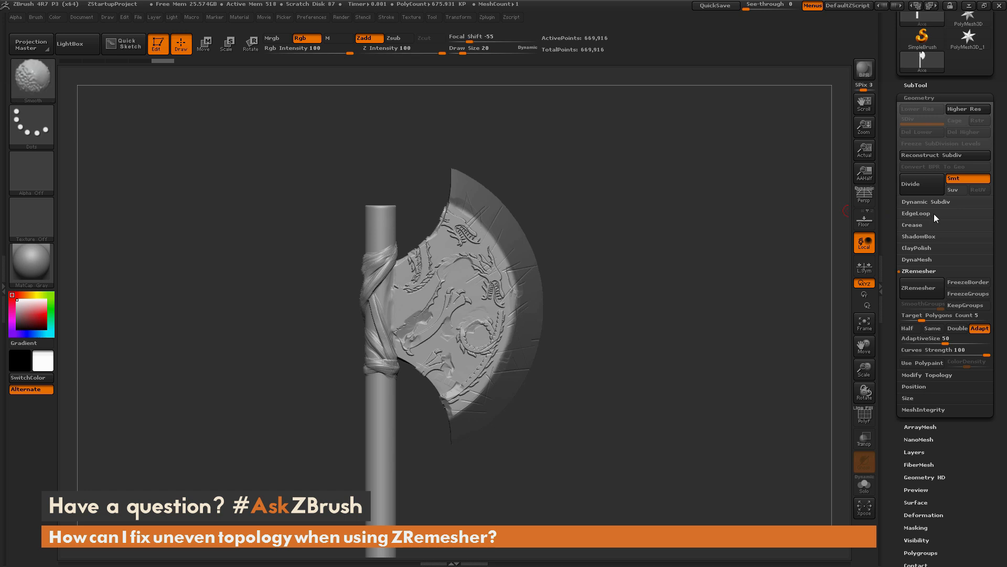
{"action": "left_click", "coordinate": [915, 213]}
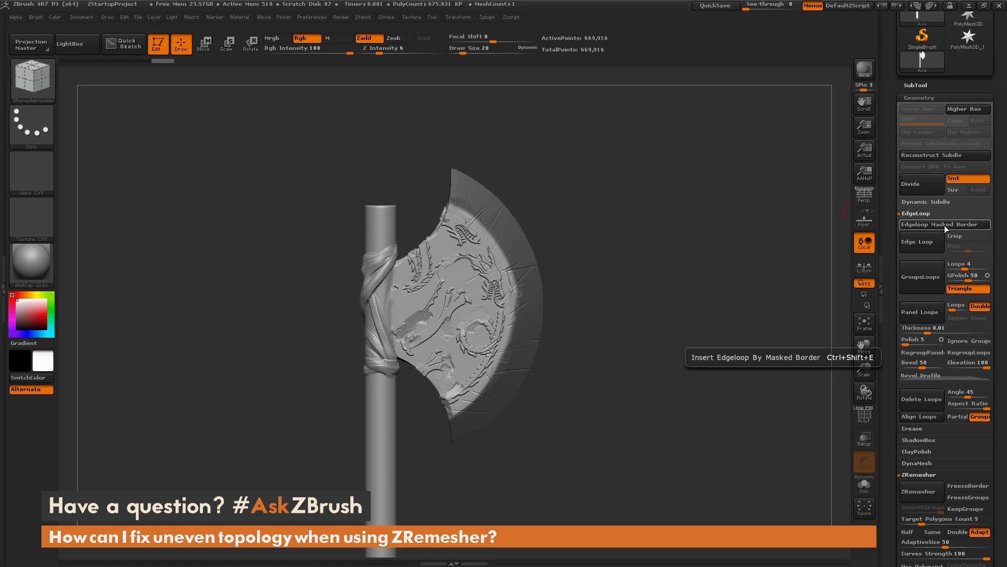
{"action": "mouse_move", "coordinate": [945, 227]}
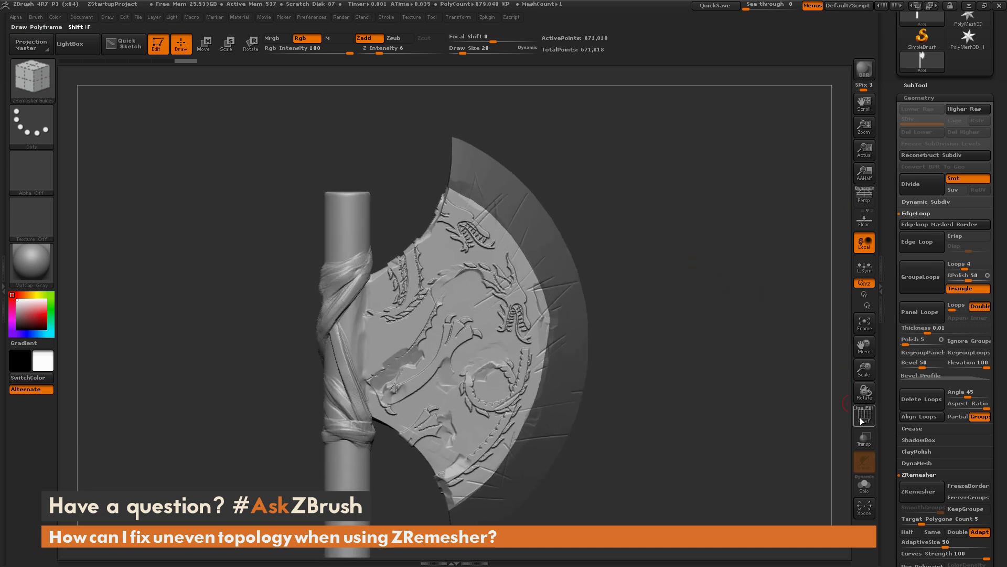
{"action": "left_click", "coordinate": [864, 415]}
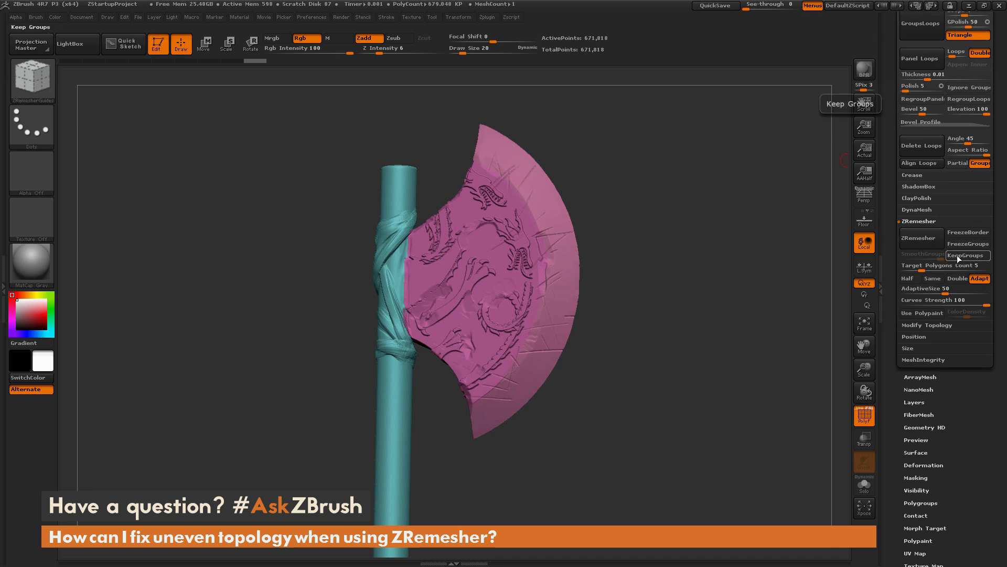
Remesh with KeepGroups enabled to about 9,800 points and inspect the grouped quad wireframe
{"action": "left_click", "coordinate": [968, 255]}
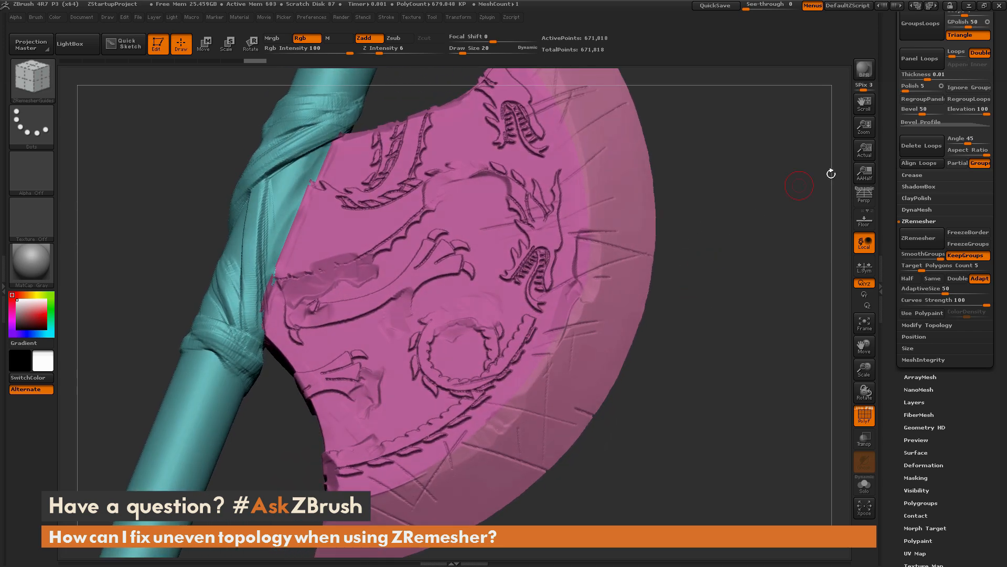
{"action": "left_click", "coordinate": [920, 238]}
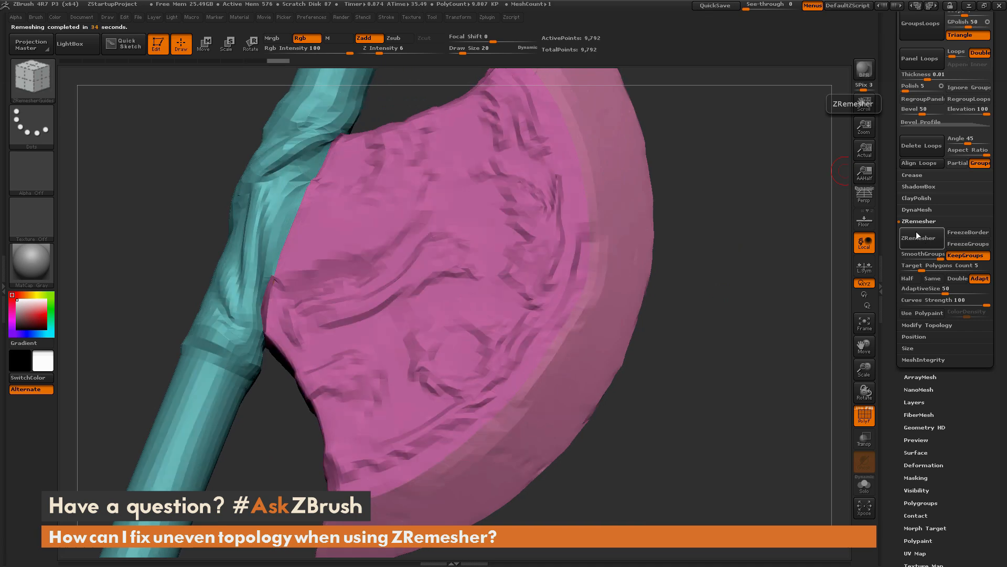
{"action": "left_click", "coordinate": [921, 221]}
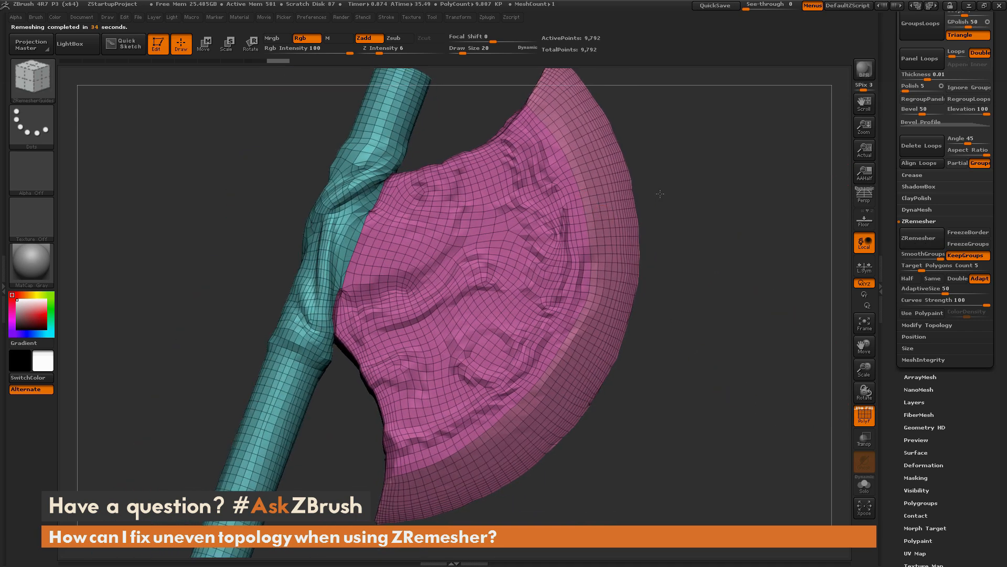
{"action": "left_click_drag", "start_coordinate": [659, 194], "coordinate": [577, 280]}
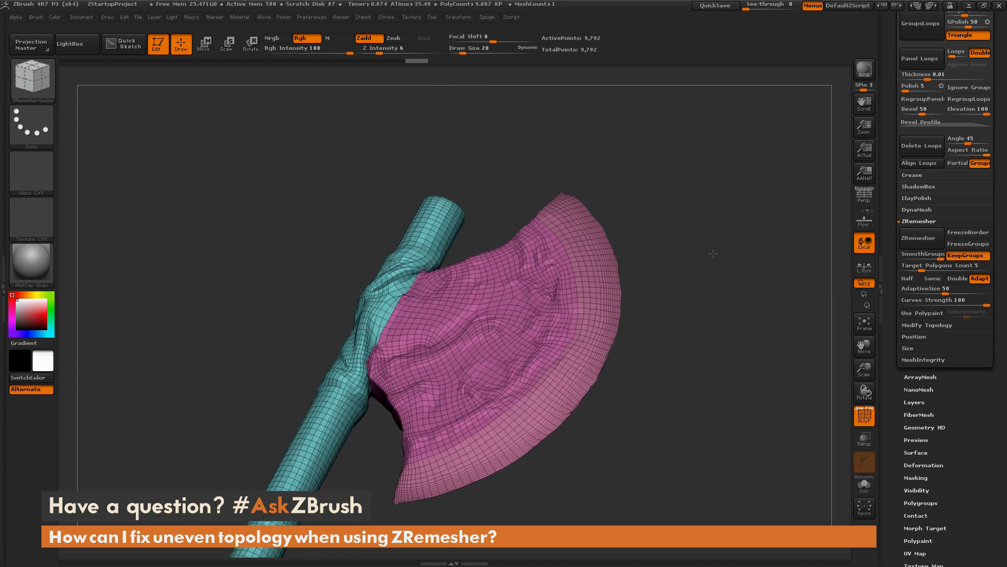
Set ZRemesher to Half and remesh repeatedly down to about 2,084 points, then inspect the low-poly loops
{"action": "left_click_drag", "start_coordinate": [713, 253], "coordinate": [676, 249]}
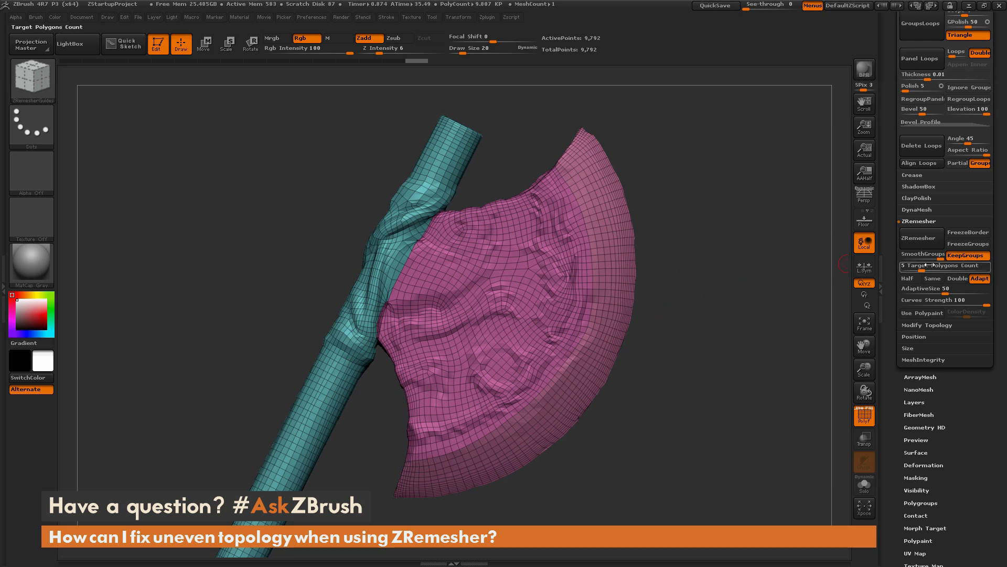
{"action": "left_click", "coordinate": [910, 278]}
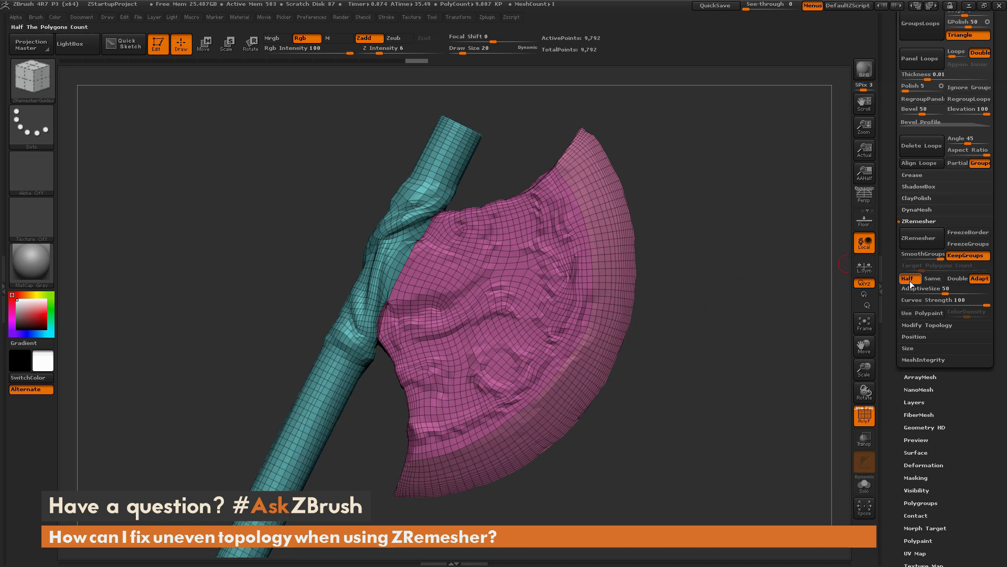
{"action": "mouse_move", "coordinate": [918, 238]}
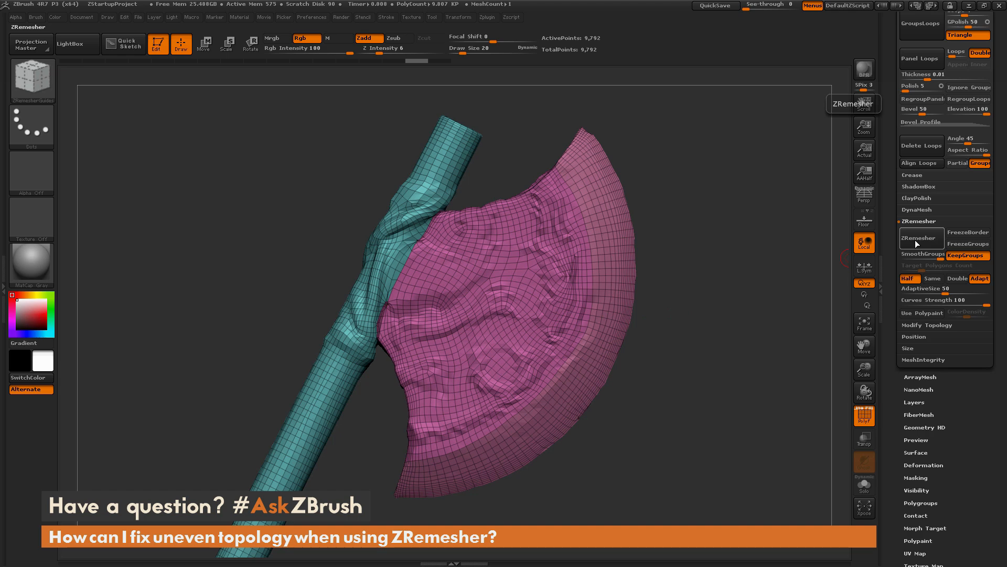
{"action": "left_click", "coordinate": [922, 238]}
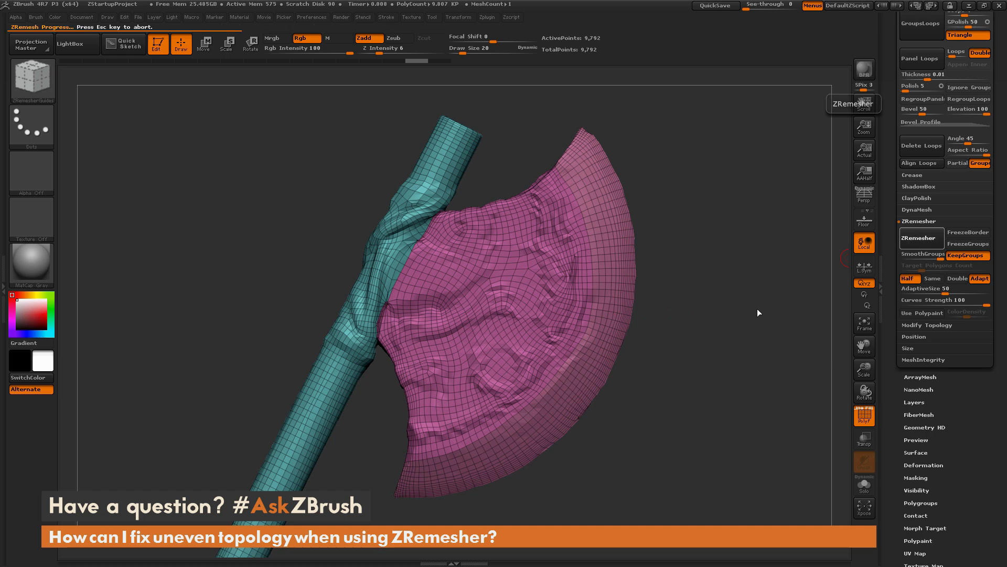
{"action": "left_click", "coordinate": [921, 238]}
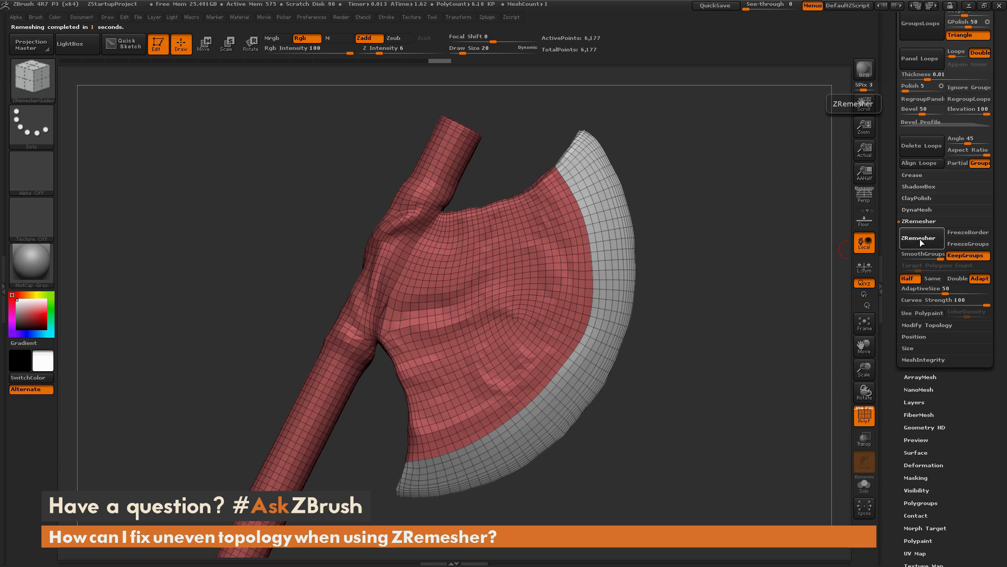
{"action": "left_click", "coordinate": [921, 238]}
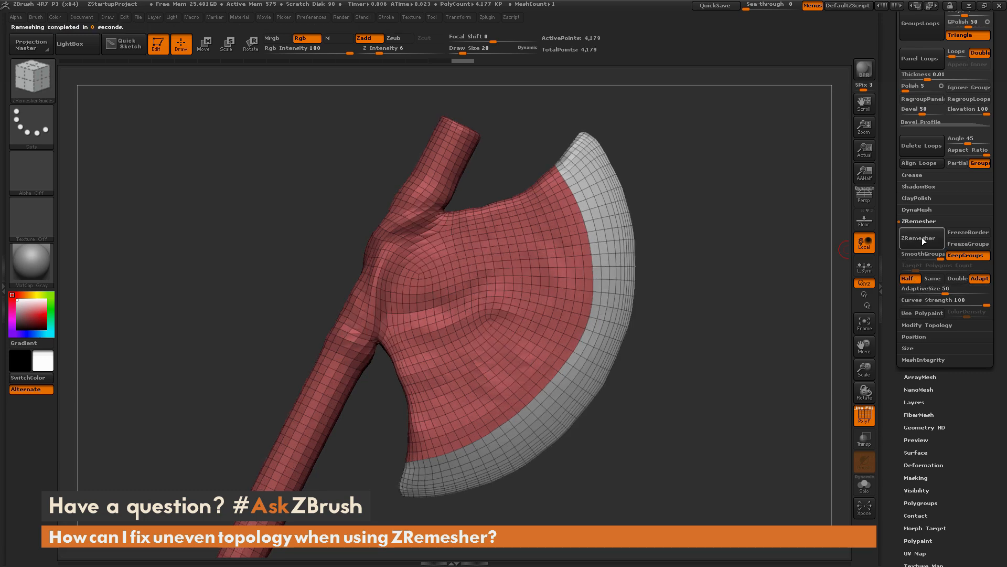
{"action": "left_click", "coordinate": [921, 239]}
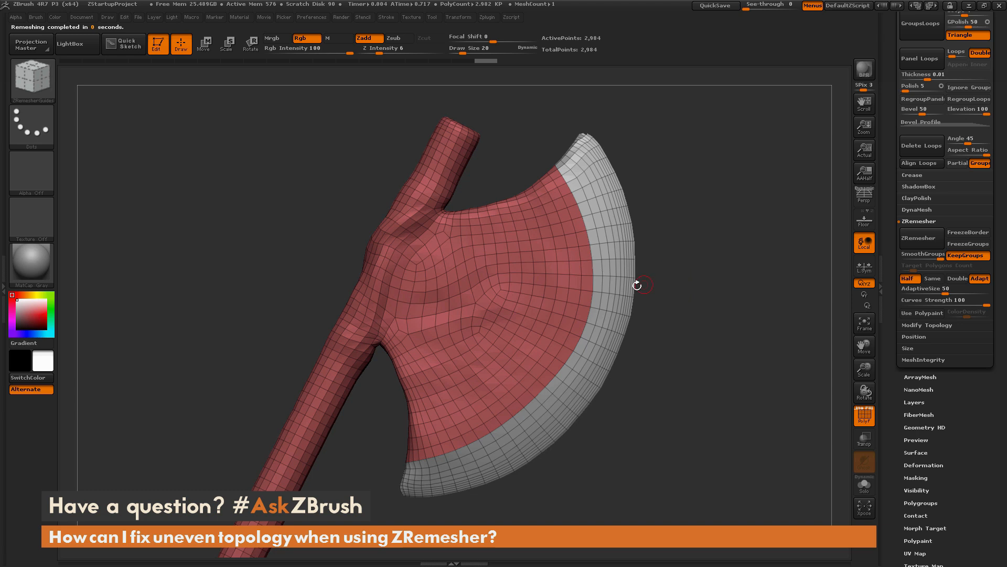
{"action": "mouse_move", "coordinate": [687, 270]}
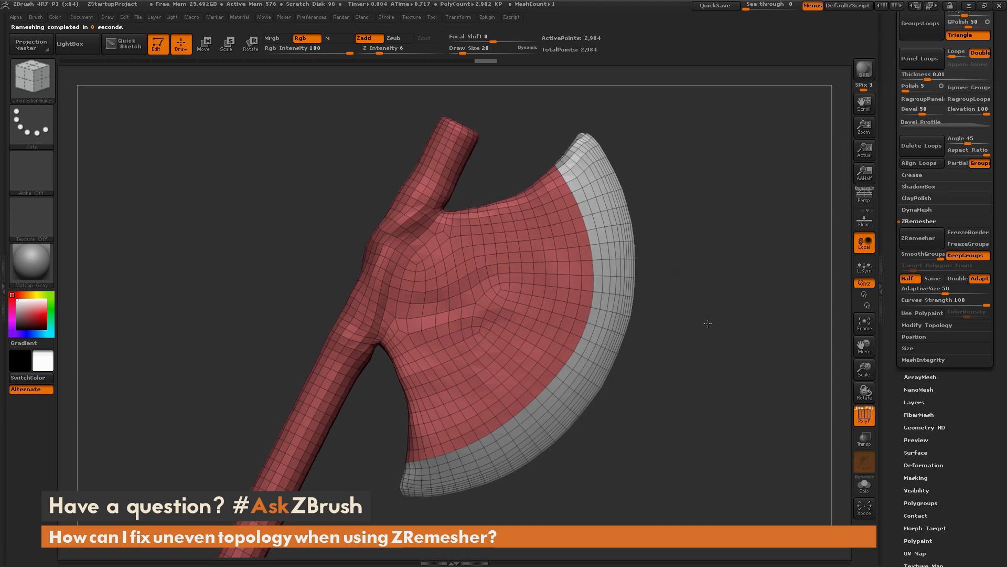
{"action": "left_click_drag", "start_coordinate": [708, 323], "coordinate": [737, 305]}
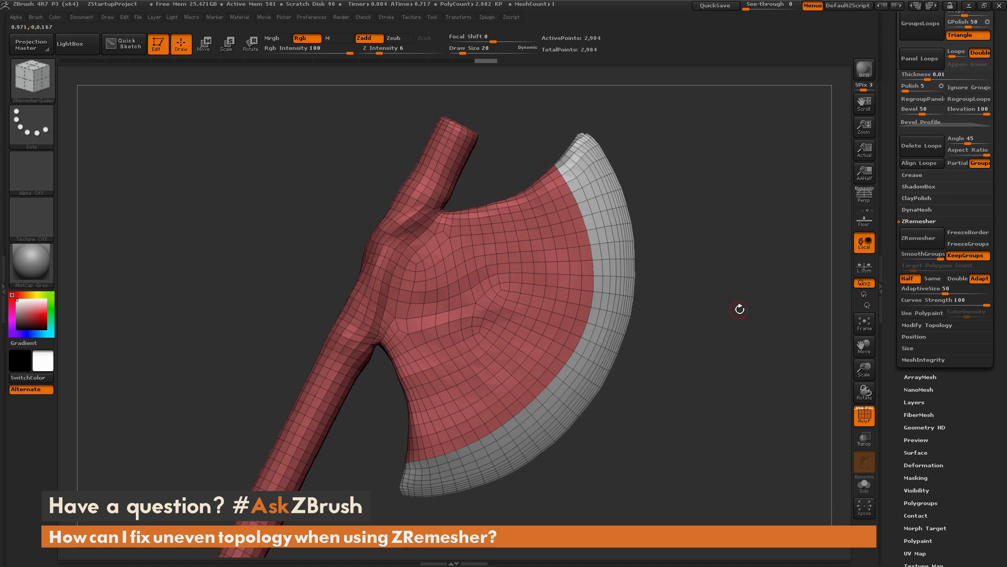
{"action": "mouse_move", "coordinate": [695, 307]}
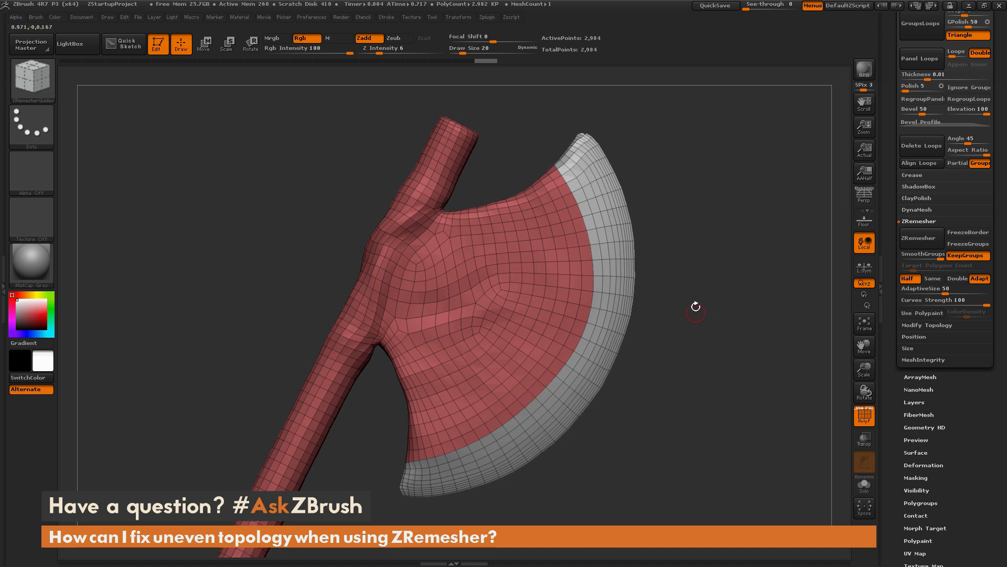
{"action": "mouse_move", "coordinate": [702, 315]}
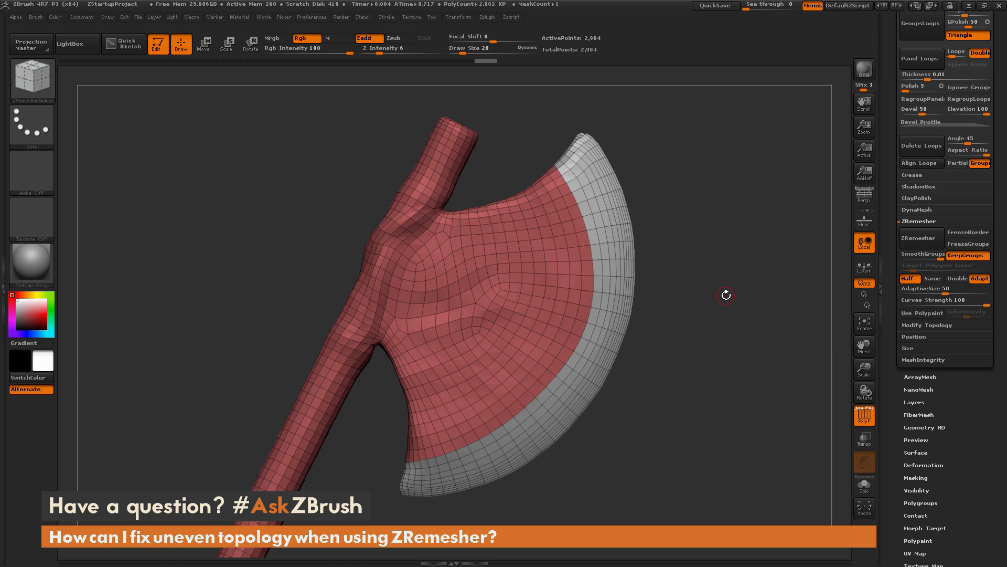
{"action": "mouse_move", "coordinate": [615, 276]}
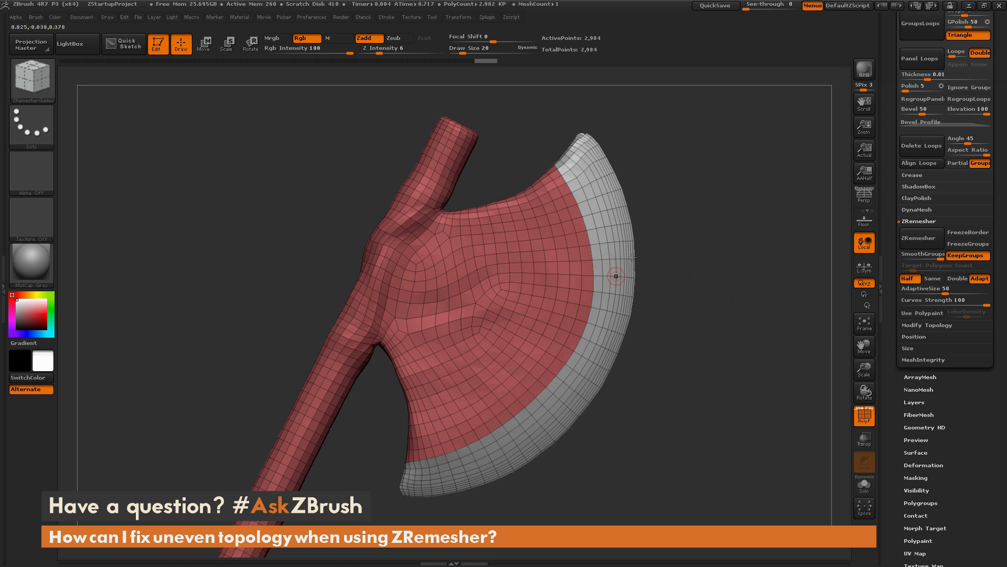